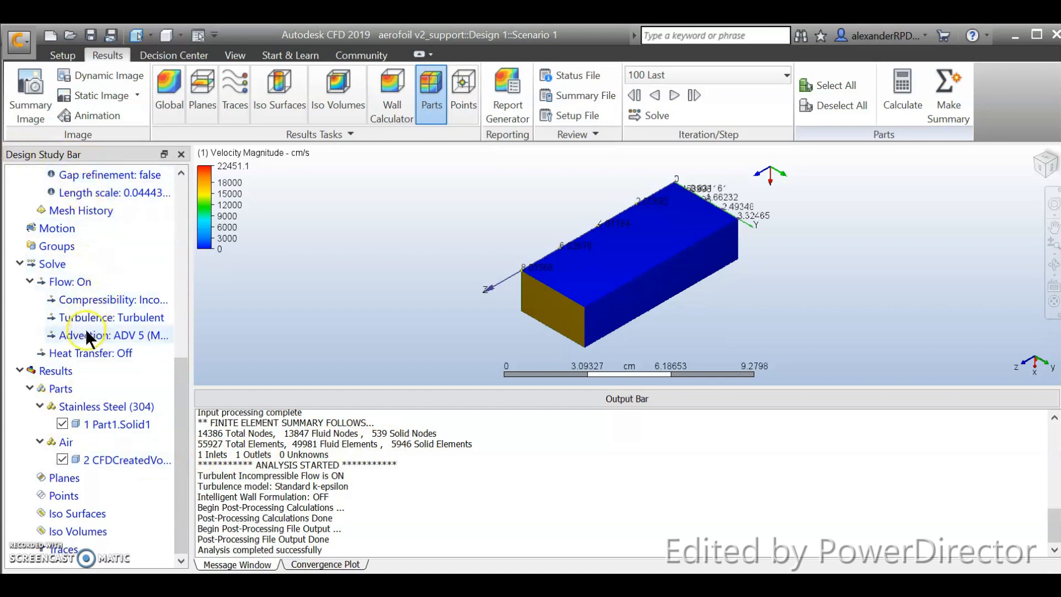
pyautogui.moveTo(89, 531)
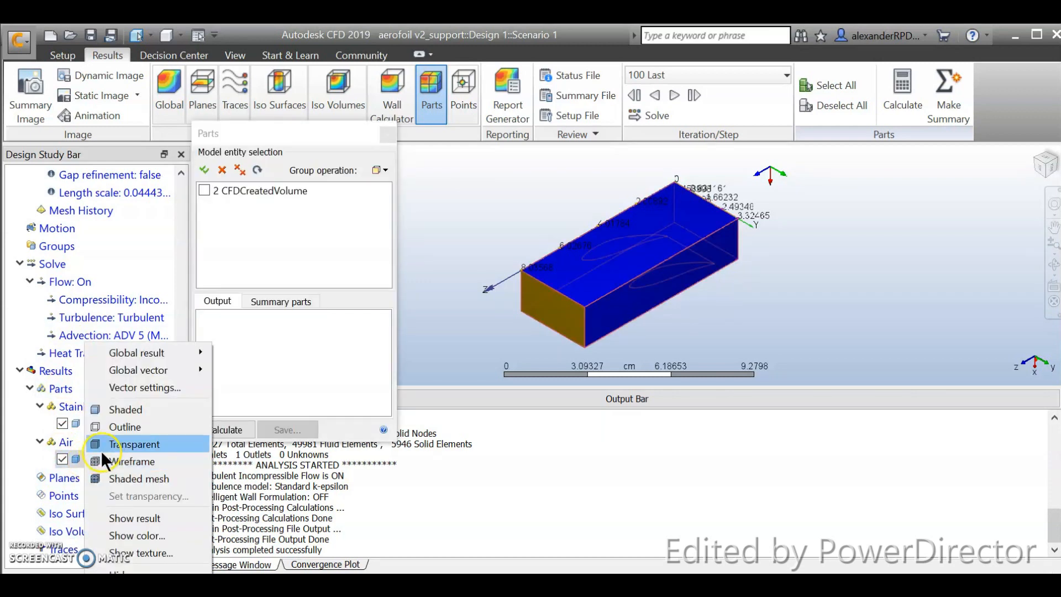
# Display the Air flow-box part as outline only so the aerofoil inside is visible.
pyautogui.click(135, 444)
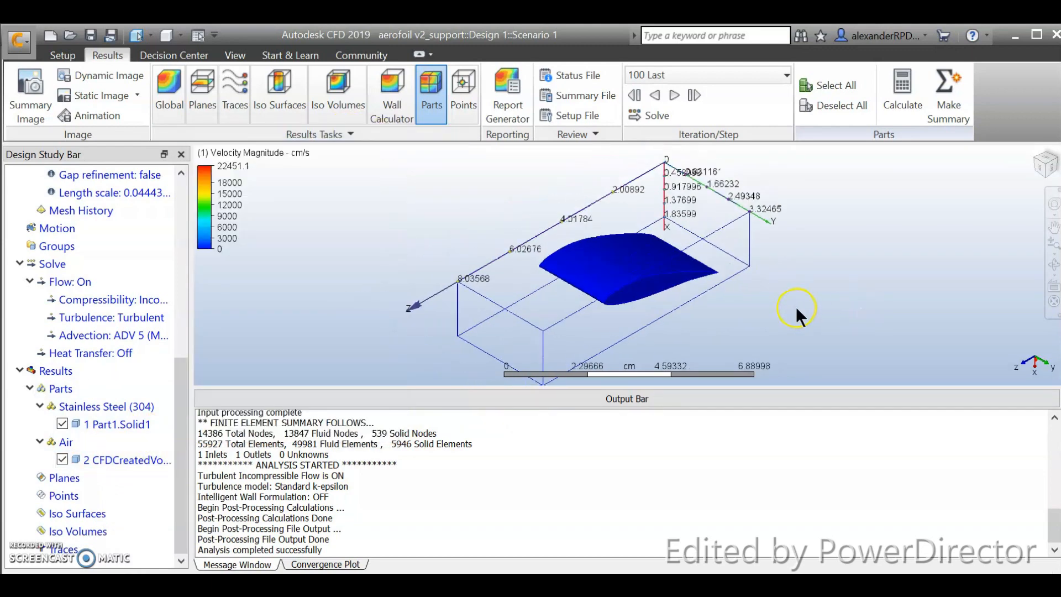
pyautogui.moveTo(809, 471)
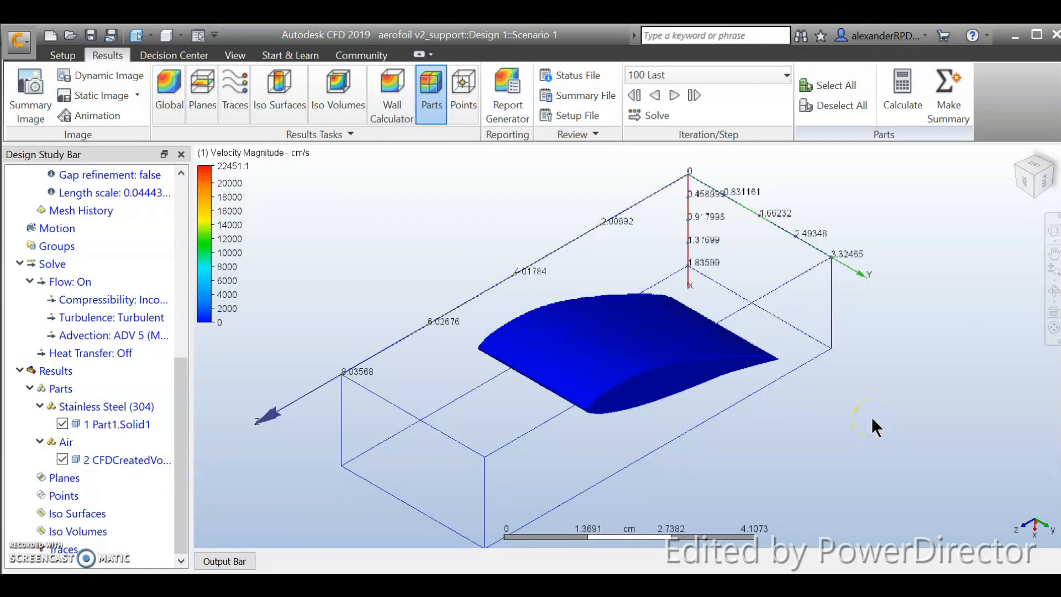
pyautogui.moveTo(375, 266)
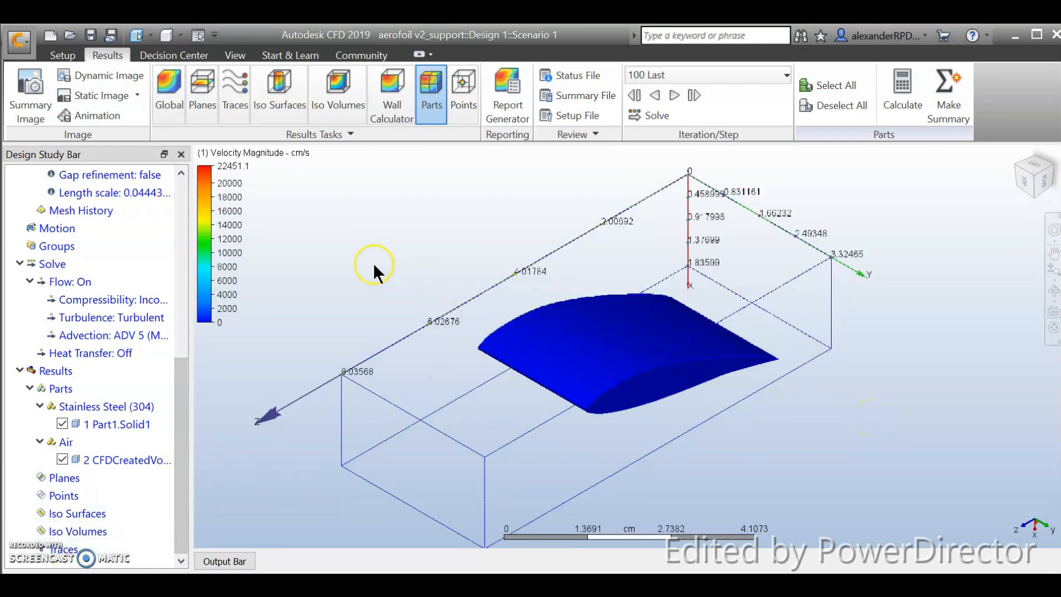
pyautogui.moveTo(215, 378)
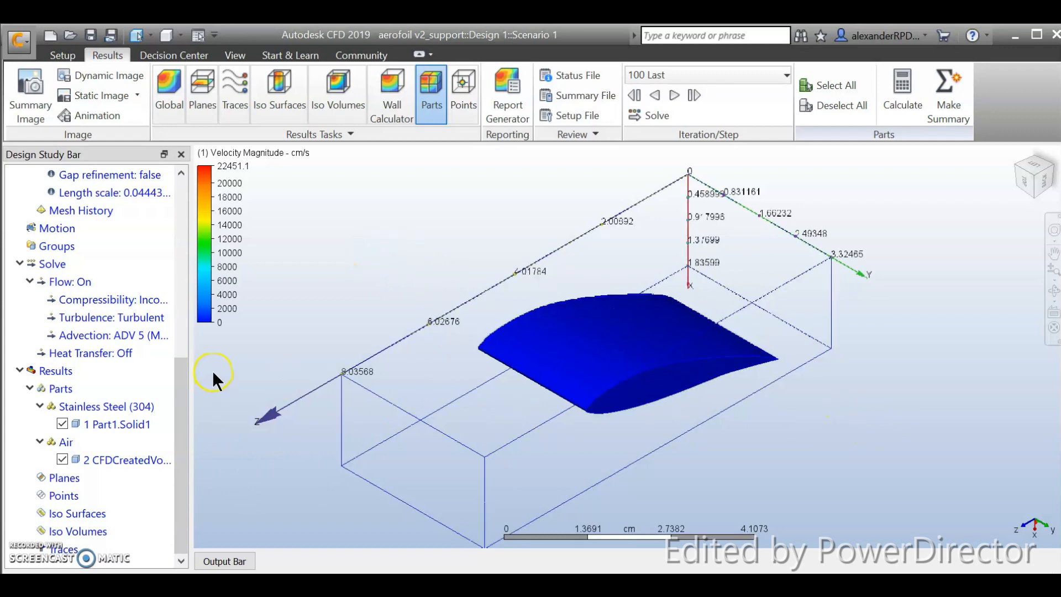
pyautogui.moveTo(338, 280)
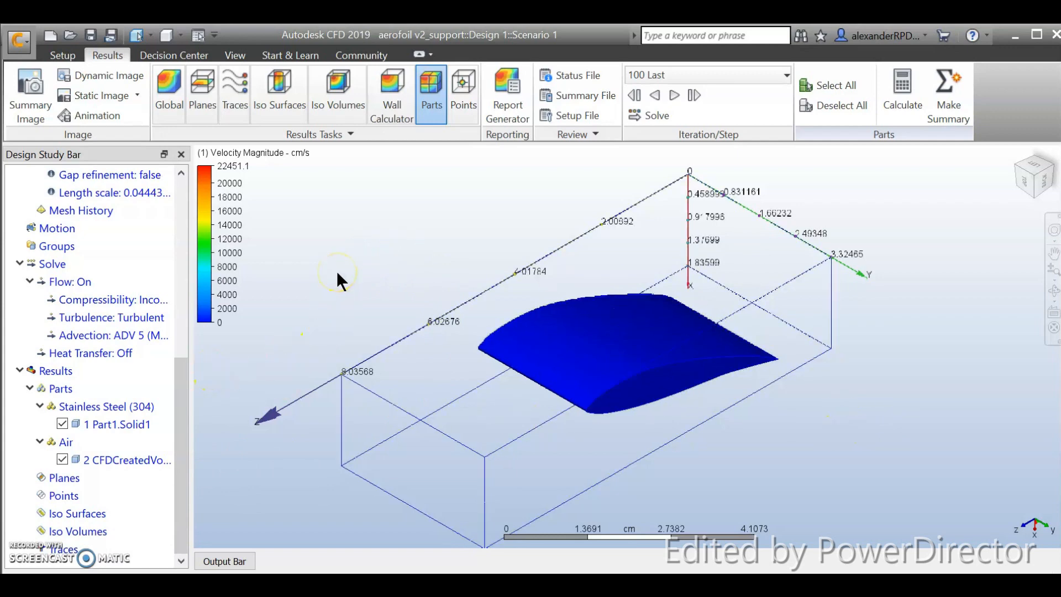
pyautogui.moveTo(220, 159)
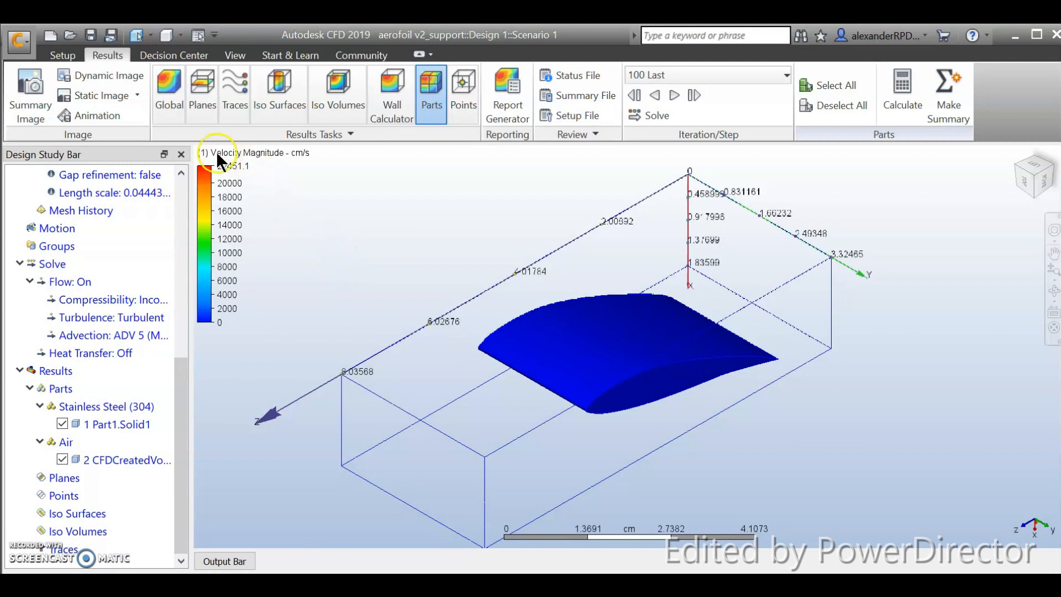
pyautogui.moveTo(202, 92)
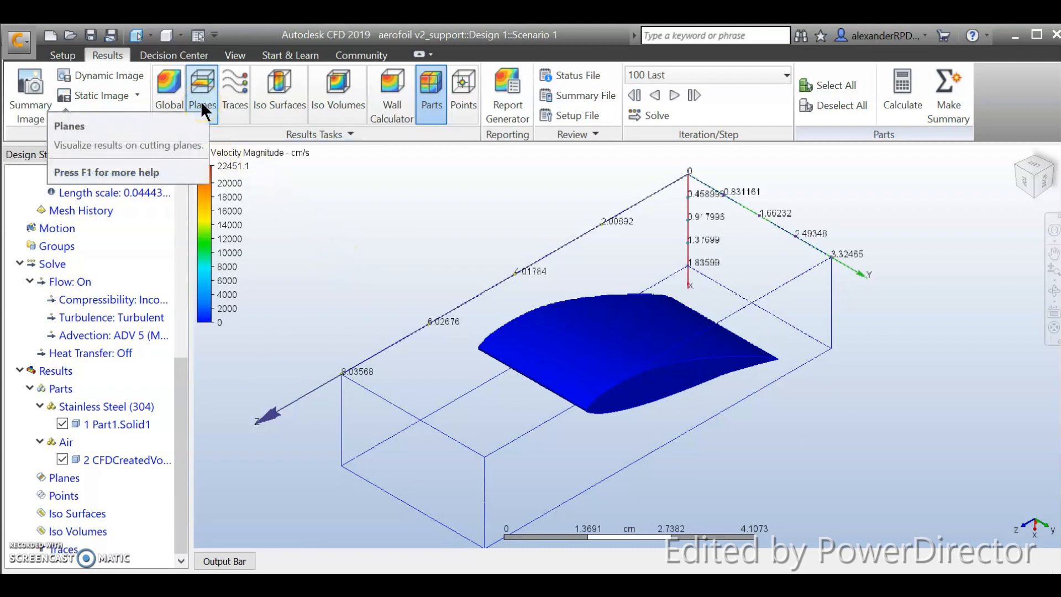
# Add results Plane 1, a horizontal velocity-magnitude cut through the flow box.
pyautogui.click(201, 91)
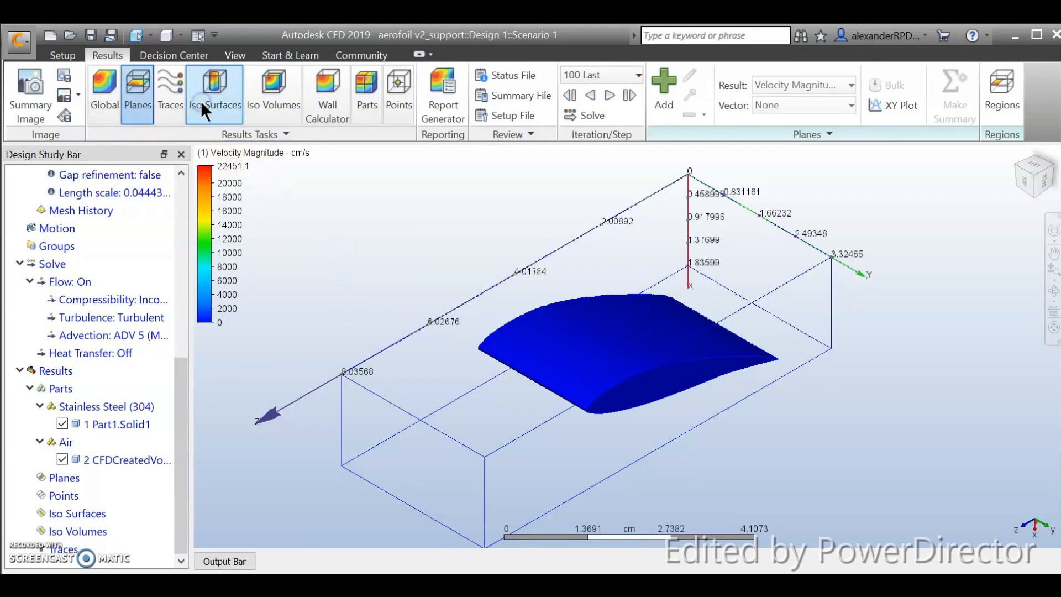
pyautogui.moveTo(662, 92)
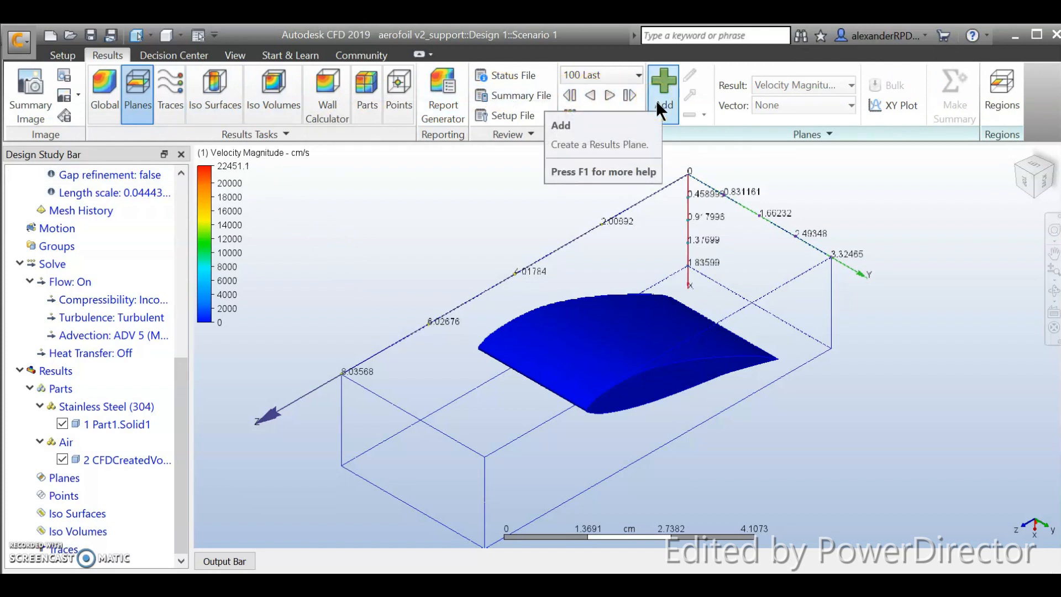
pyautogui.moveTo(701, 299)
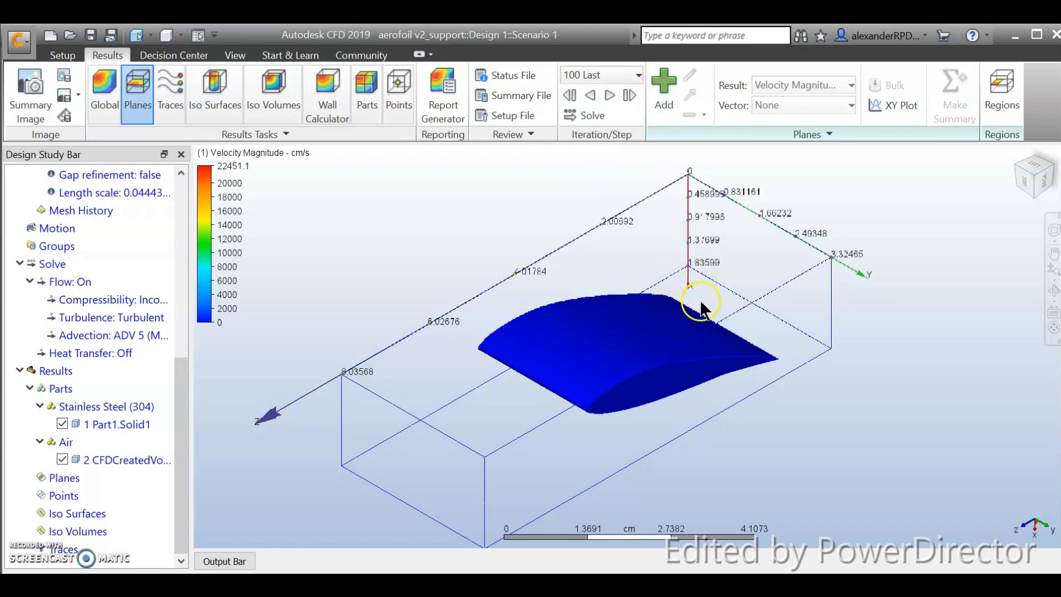
pyautogui.moveTo(663, 95)
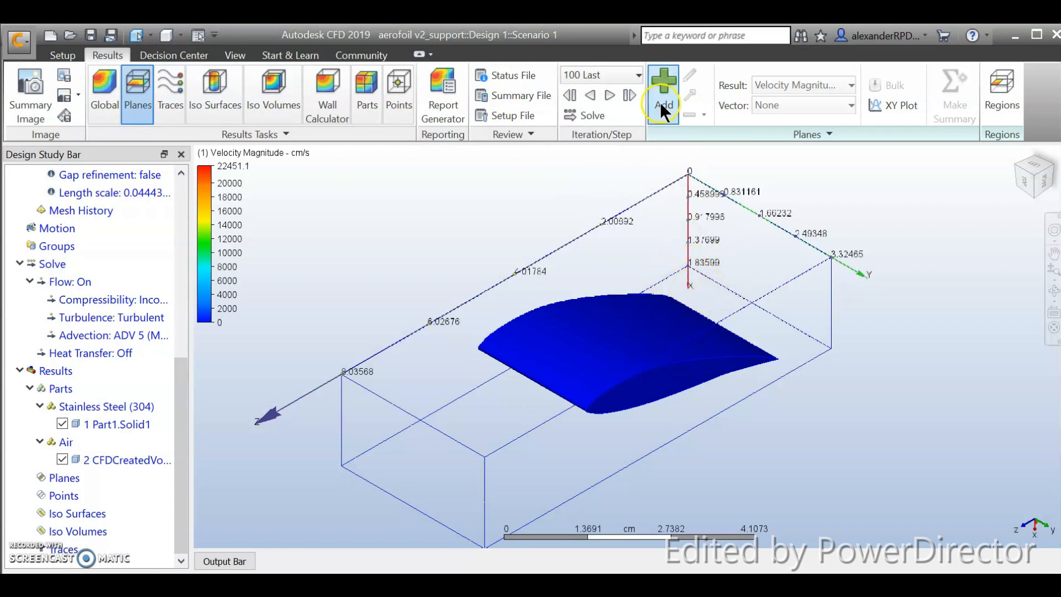
pyautogui.click(663, 95)
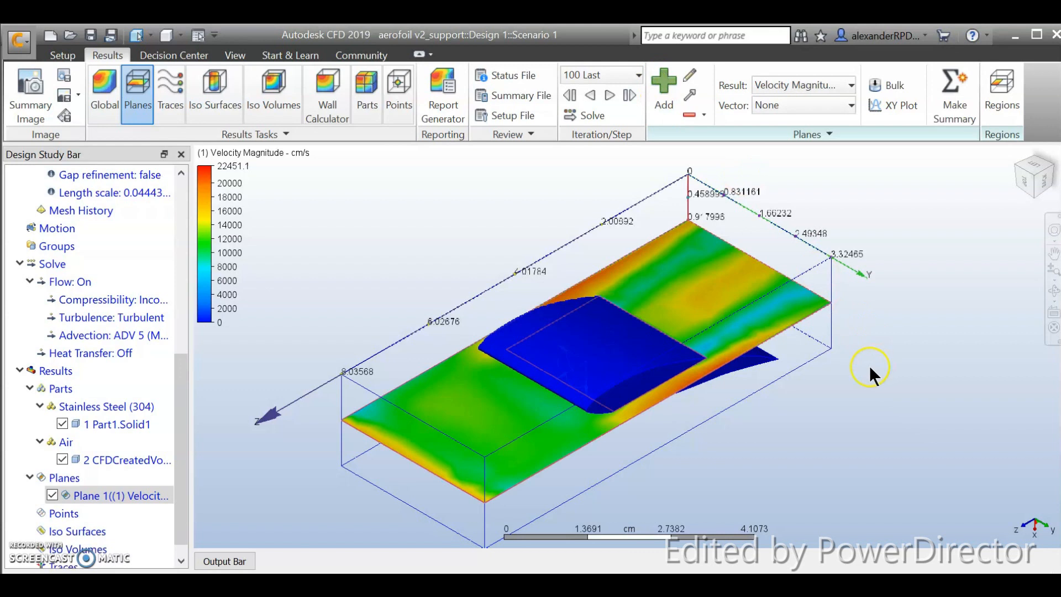
pyautogui.moveTo(721, 369)
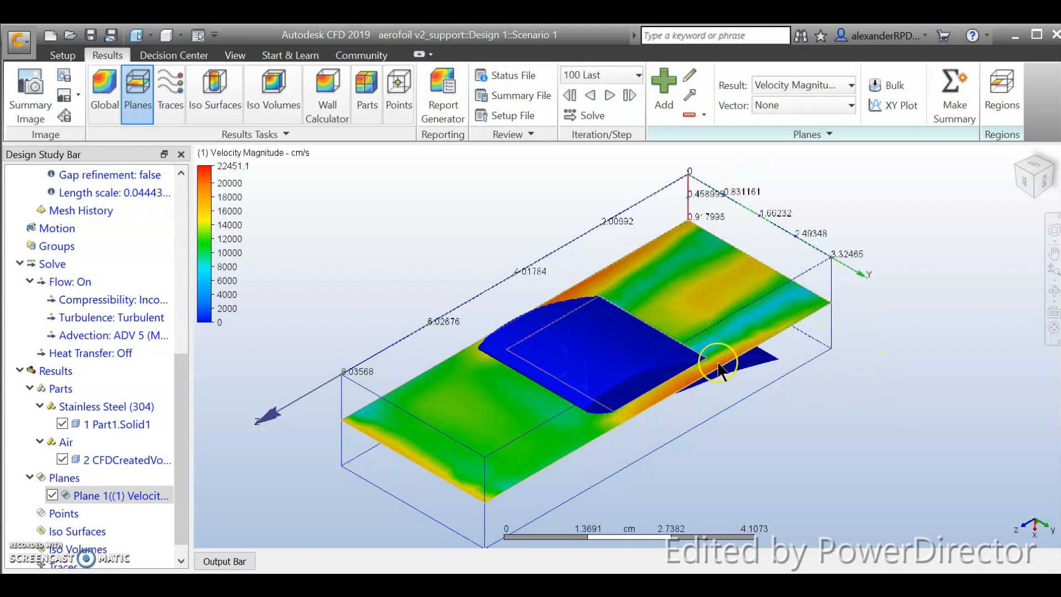
pyautogui.moveTo(778, 342)
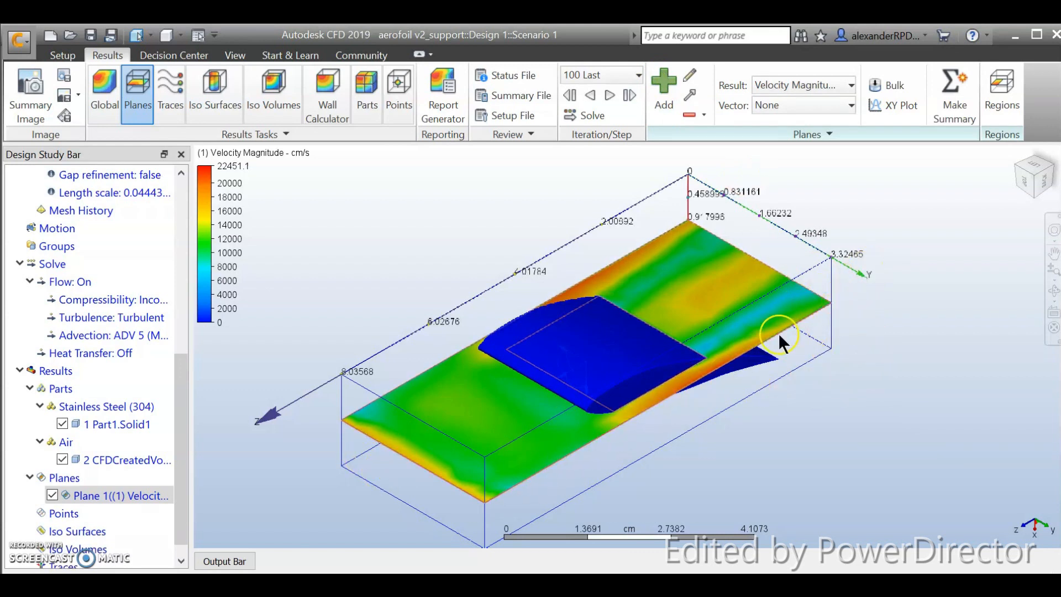
pyautogui.moveTo(927, 216)
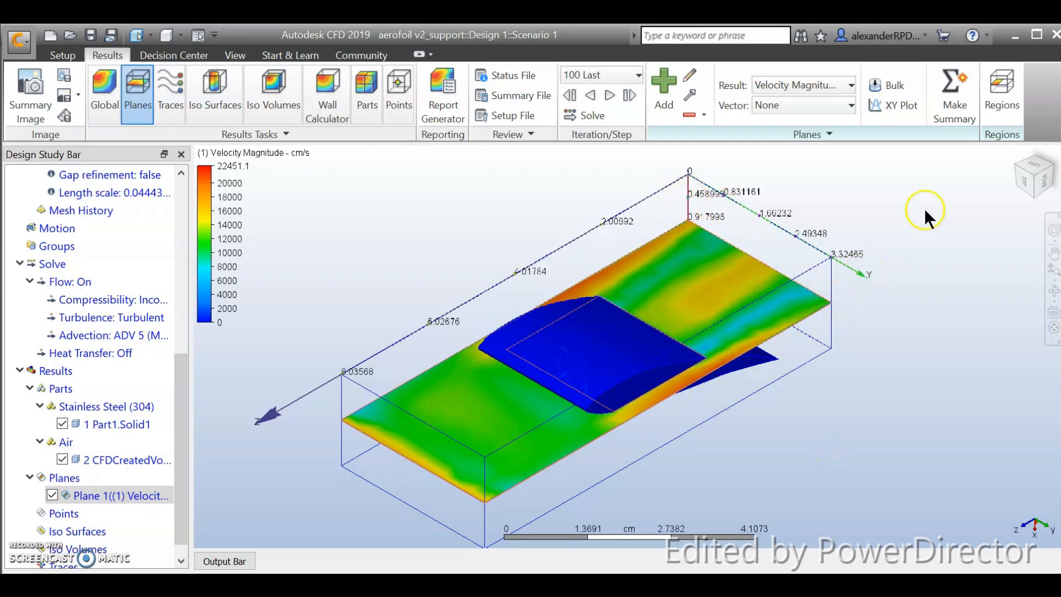
pyautogui.moveTo(1021, 175)
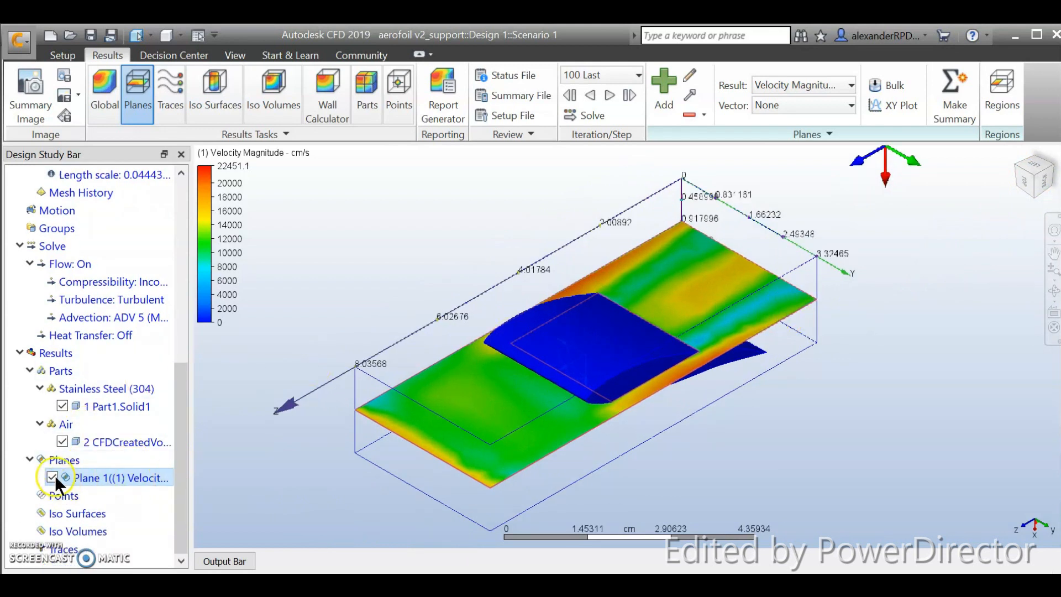
# Hide Plane 1 and add Plane 2 showing velocity magnitude around the aerofoil.
pyautogui.click(52, 478)
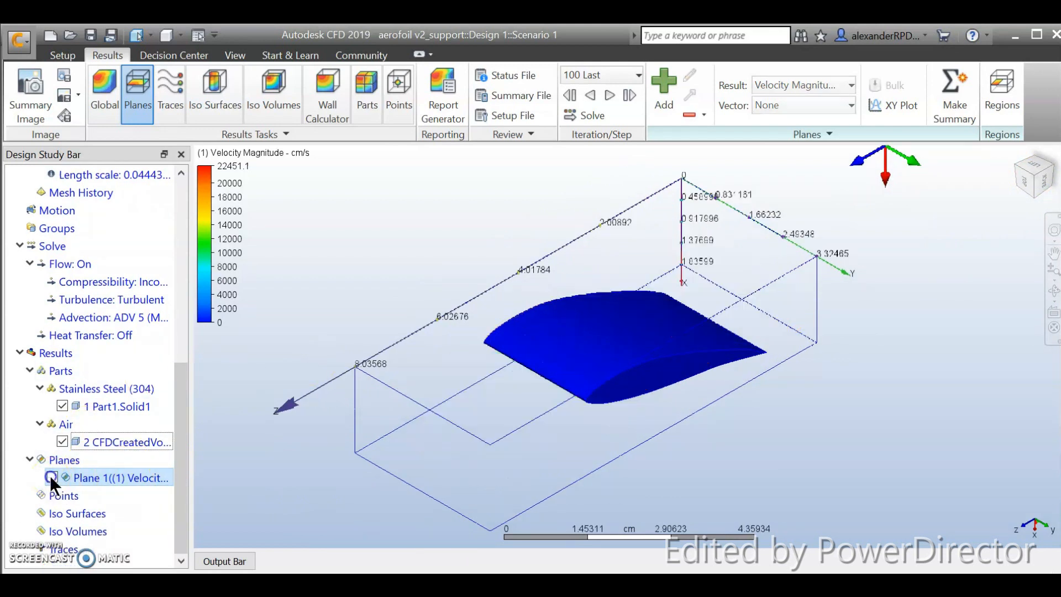
pyautogui.click(663, 92)
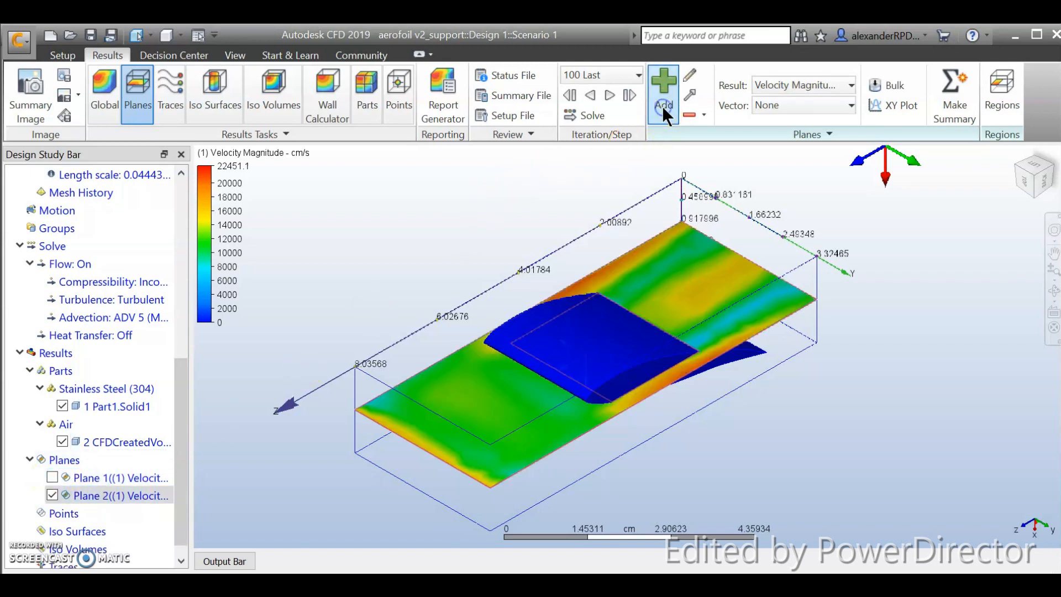
pyautogui.moveTo(688, 74)
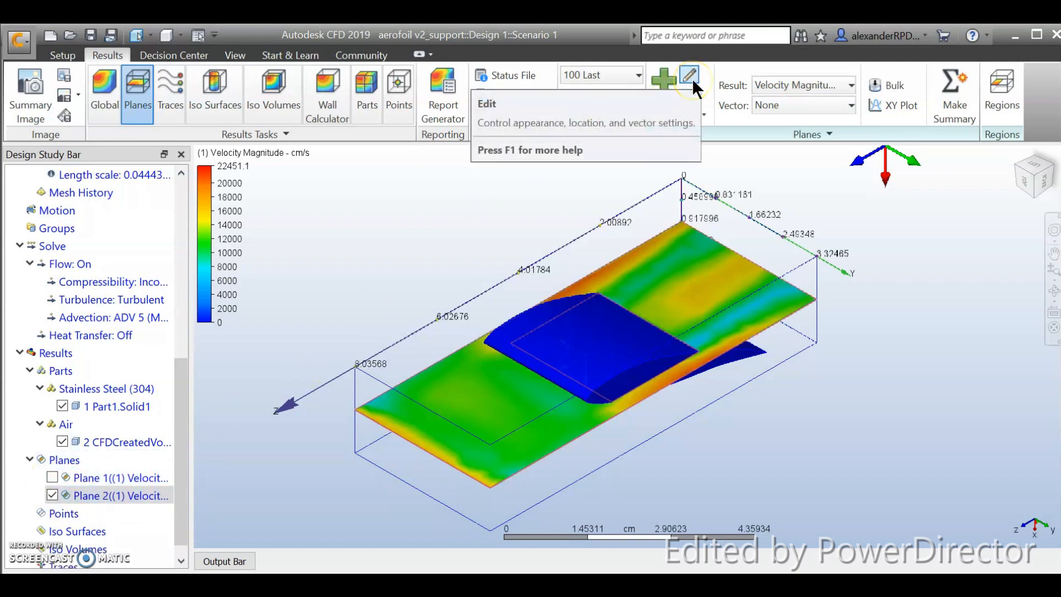
pyautogui.click(665, 85)
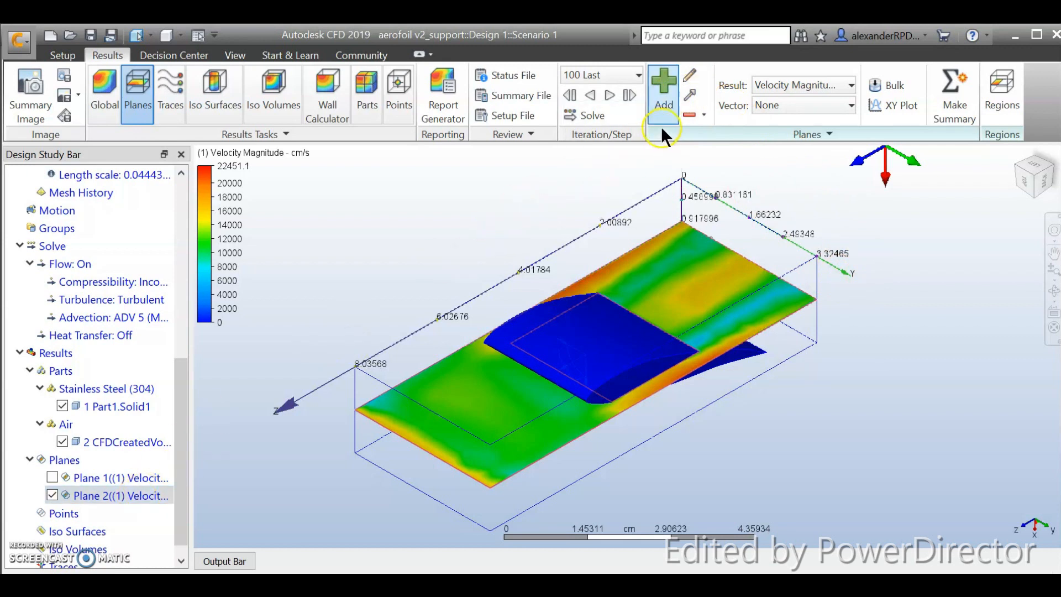
pyautogui.moveTo(689, 76)
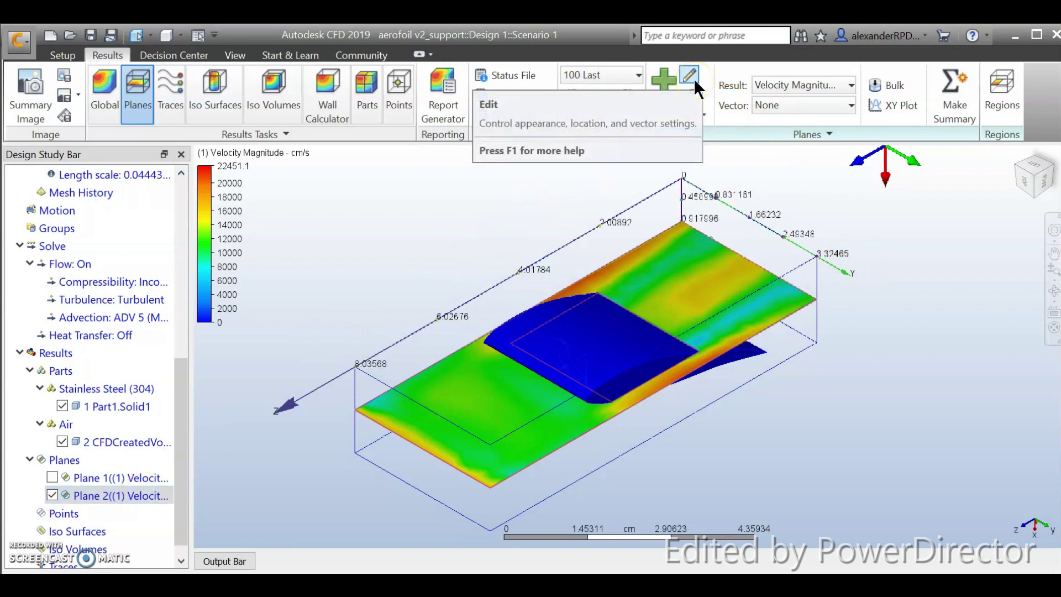
# Set Plane 2's normal to X 0, Y 1, Z 0 so it slices vertically through the aerofoil.
pyautogui.click(688, 75)
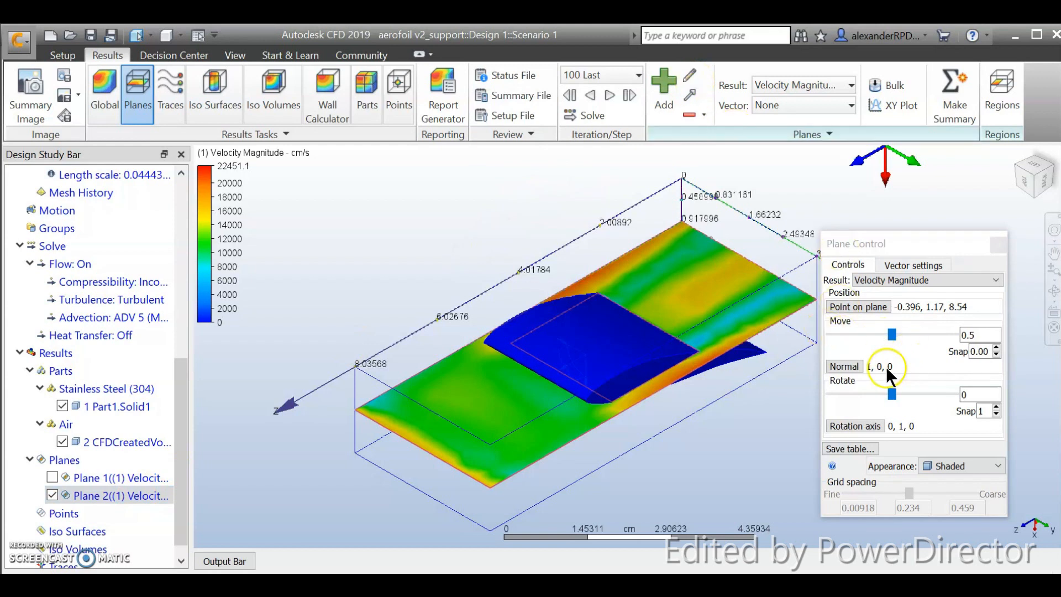
pyautogui.click(883, 366)
pyautogui.write('1')
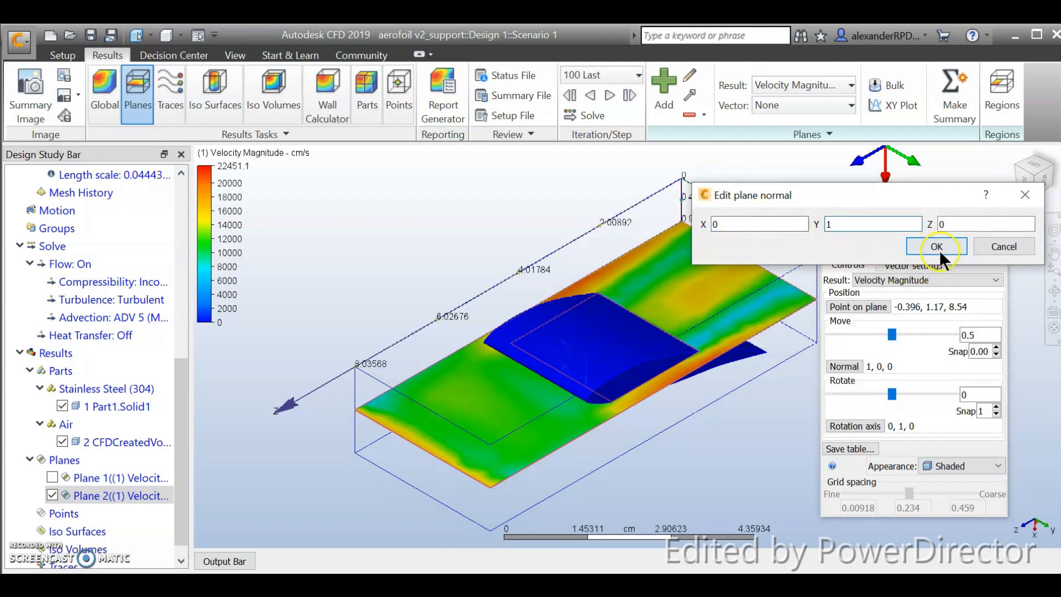
pyautogui.click(936, 246)
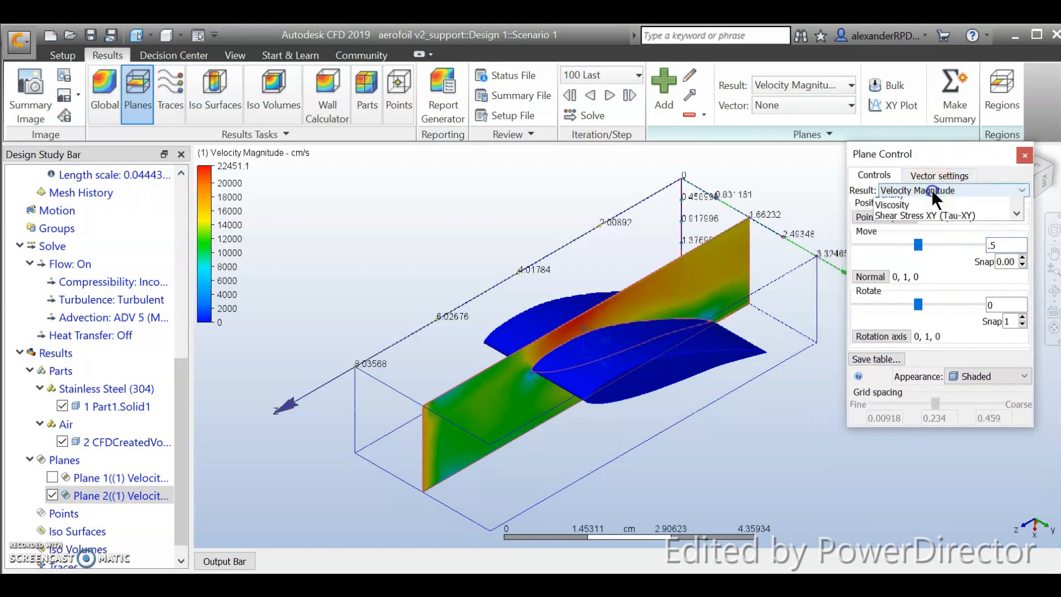
# Change Plane 2's displayed result from velocity magnitude to Static Pressure.
pyautogui.click(1017, 190)
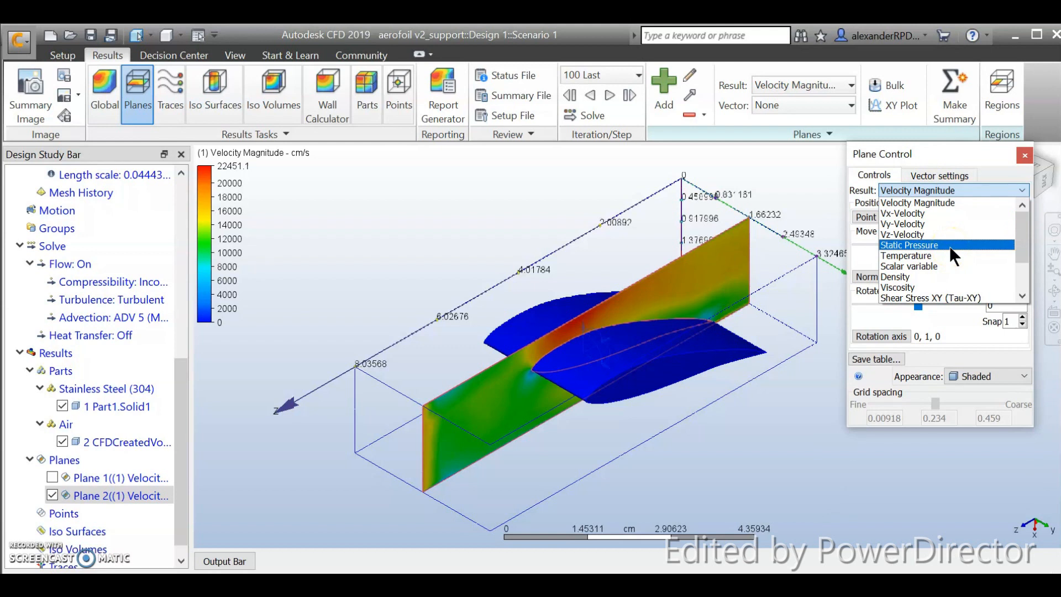
pyautogui.click(910, 245)
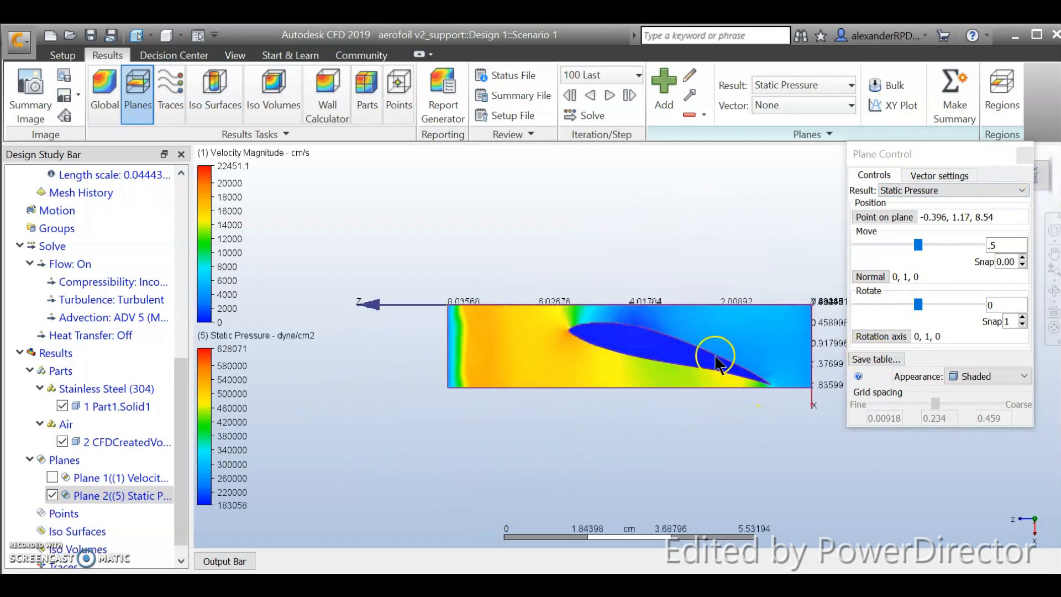
pyautogui.scroll(3)
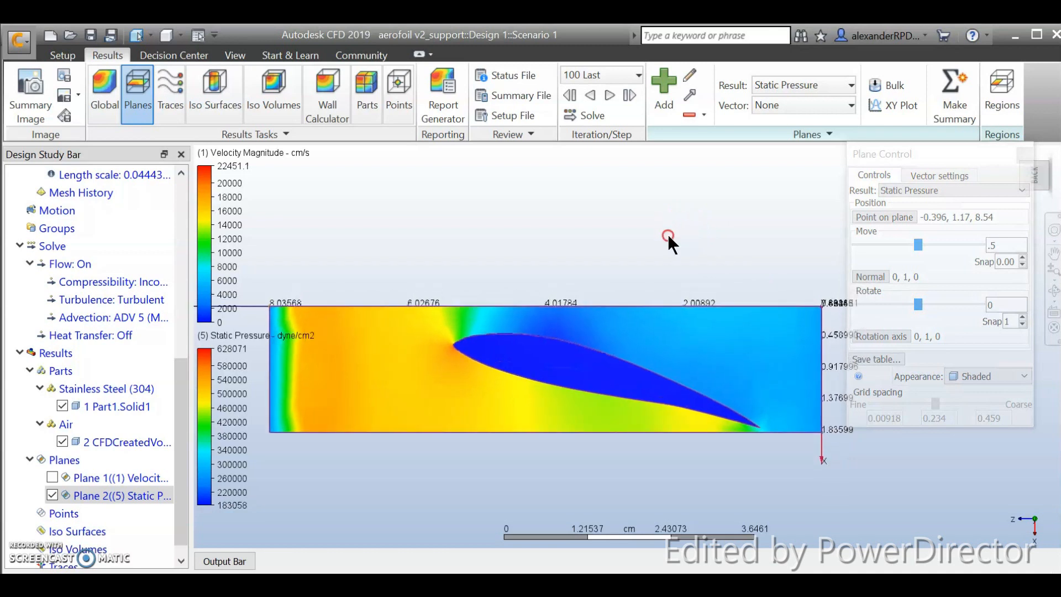
pyautogui.moveTo(671, 243)
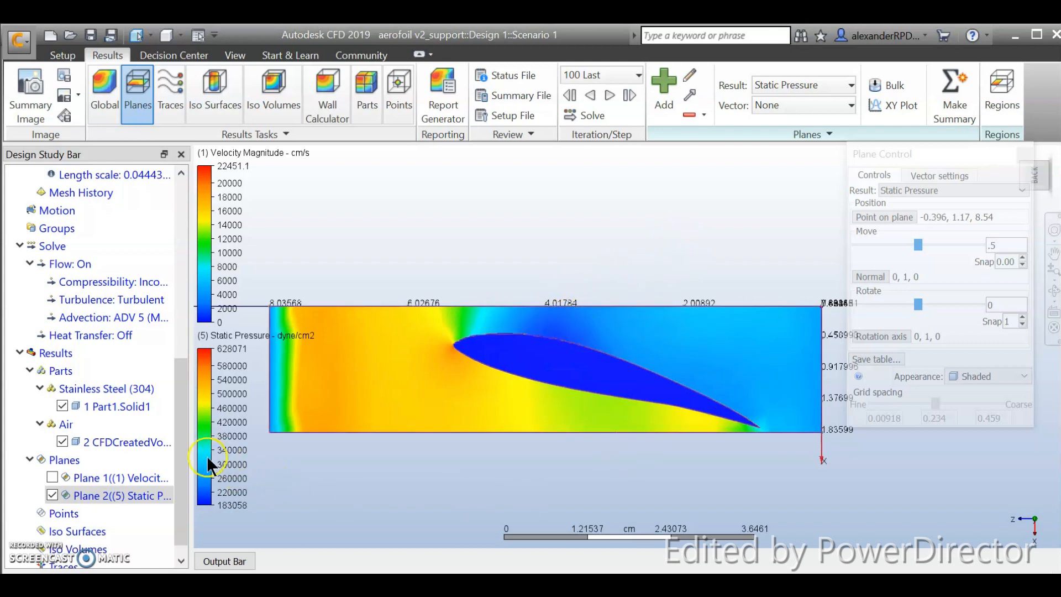
pyautogui.moveTo(411, 374)
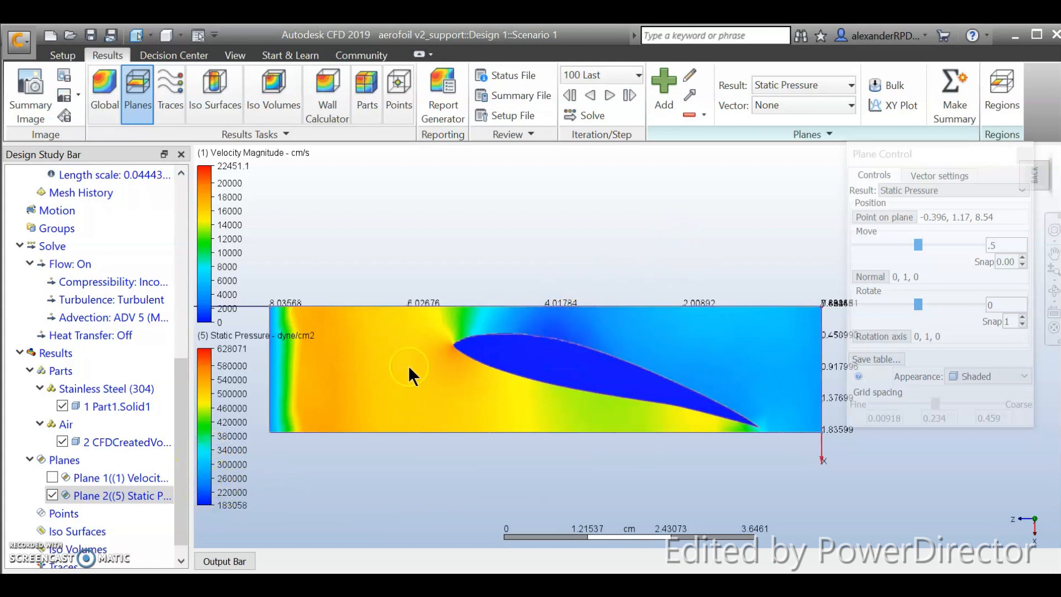
pyautogui.moveTo(198, 378)
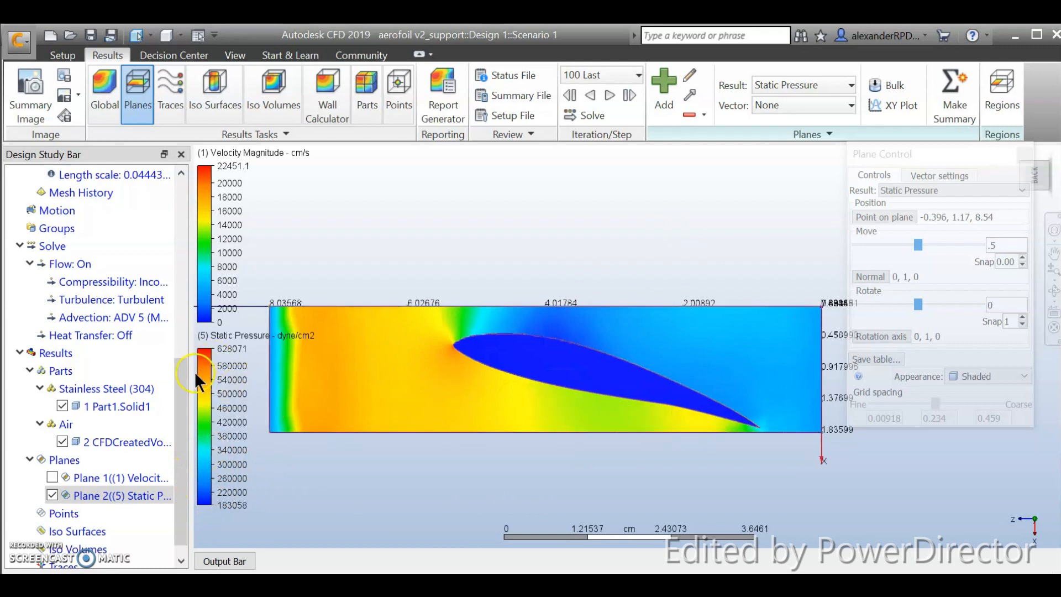
pyautogui.moveTo(404, 490)
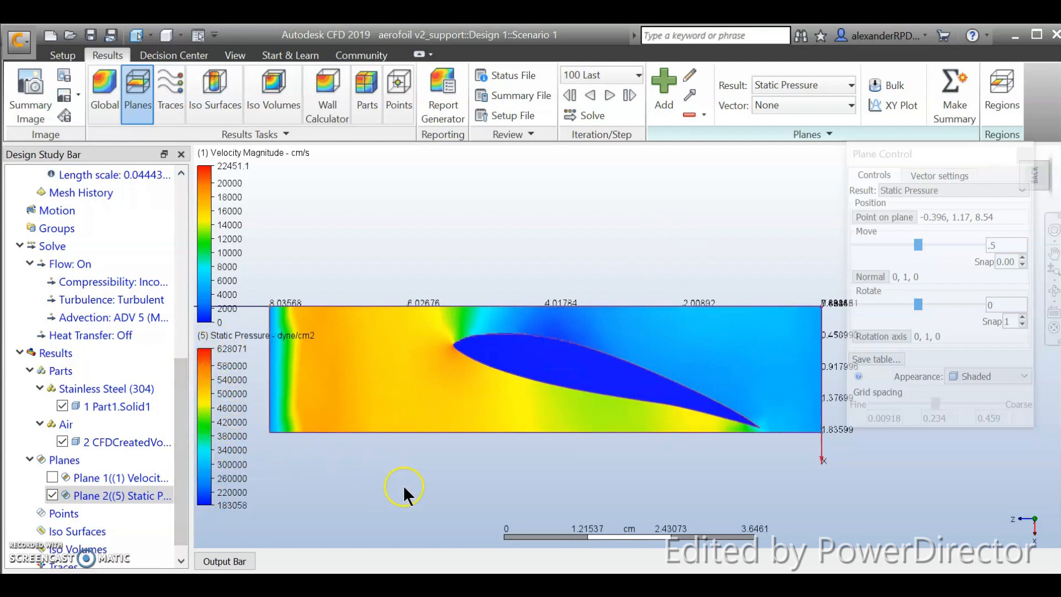
pyautogui.moveTo(516, 487)
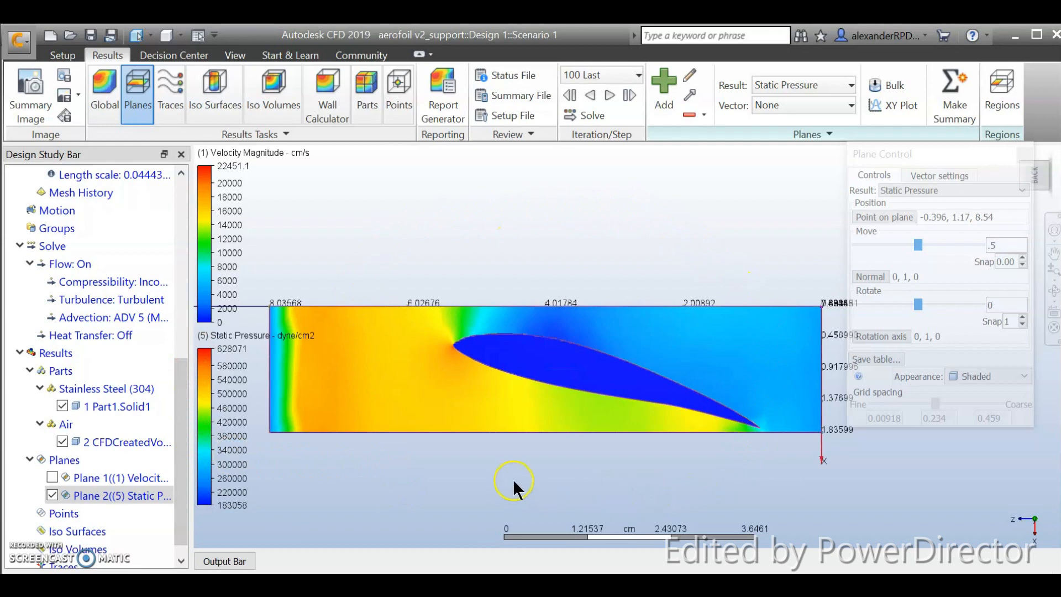
pyautogui.moveTo(605, 433)
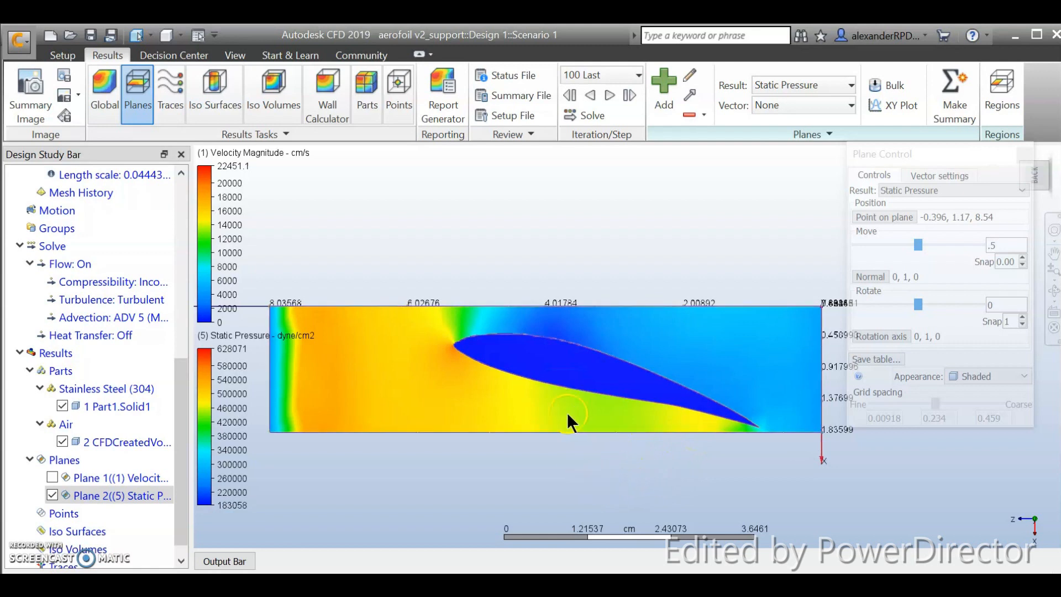
pyautogui.moveTo(602, 423)
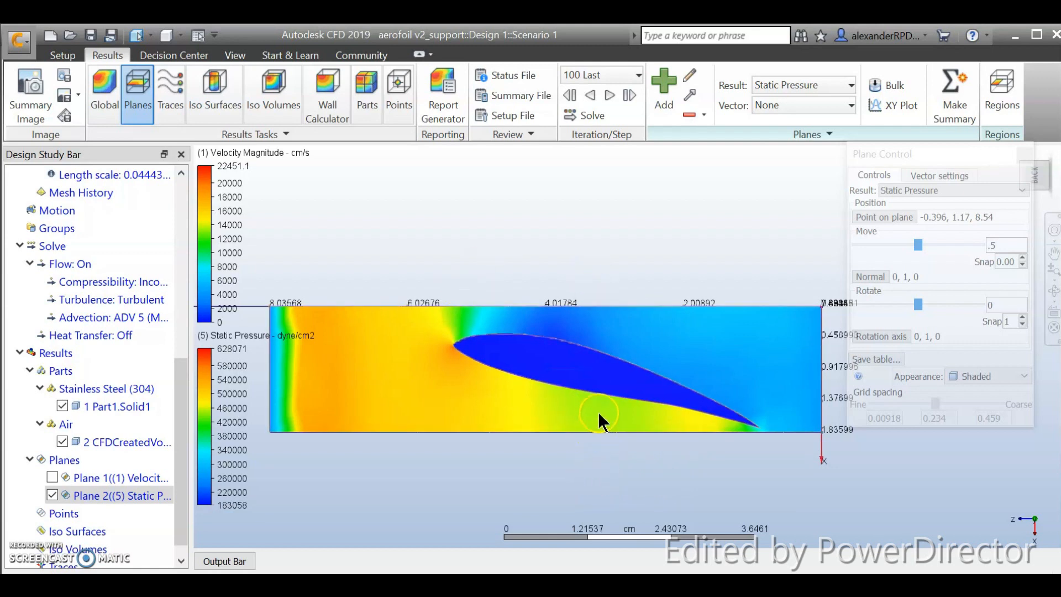
pyautogui.moveTo(636, 443)
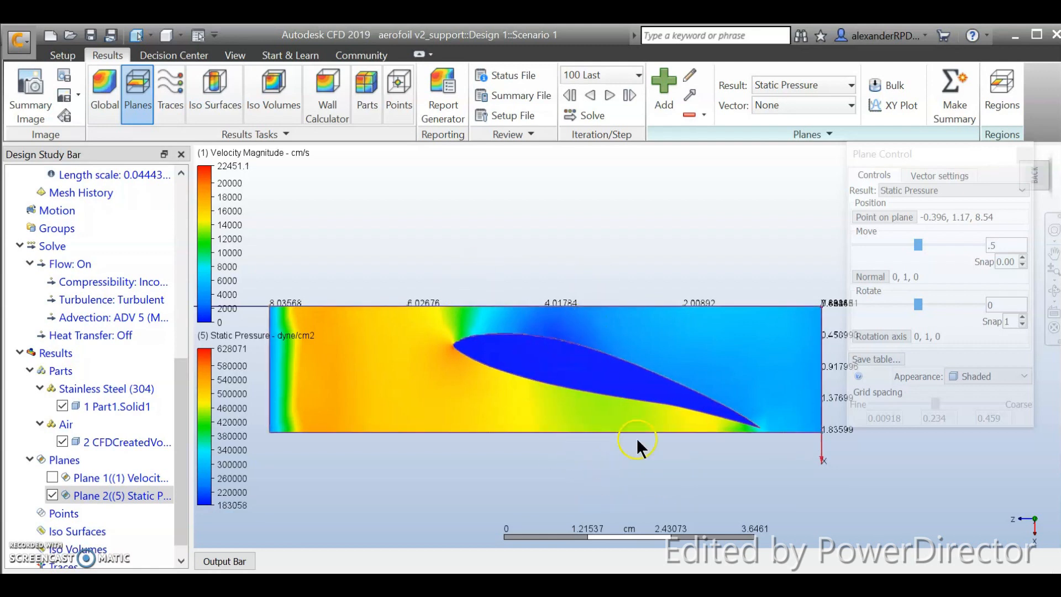
pyautogui.moveTo(503, 402)
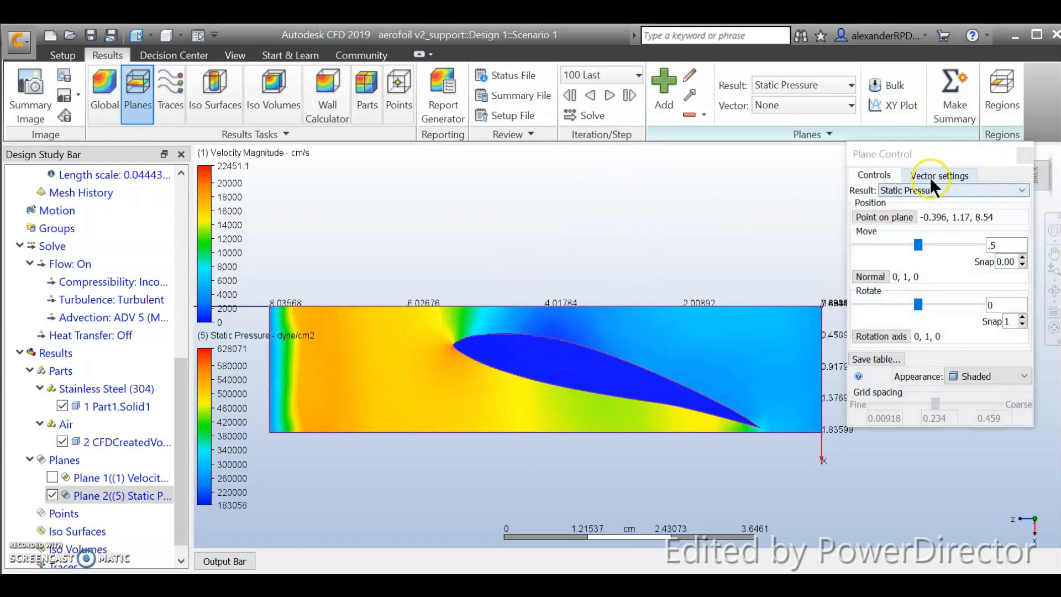
pyautogui.moveTo(493, 267)
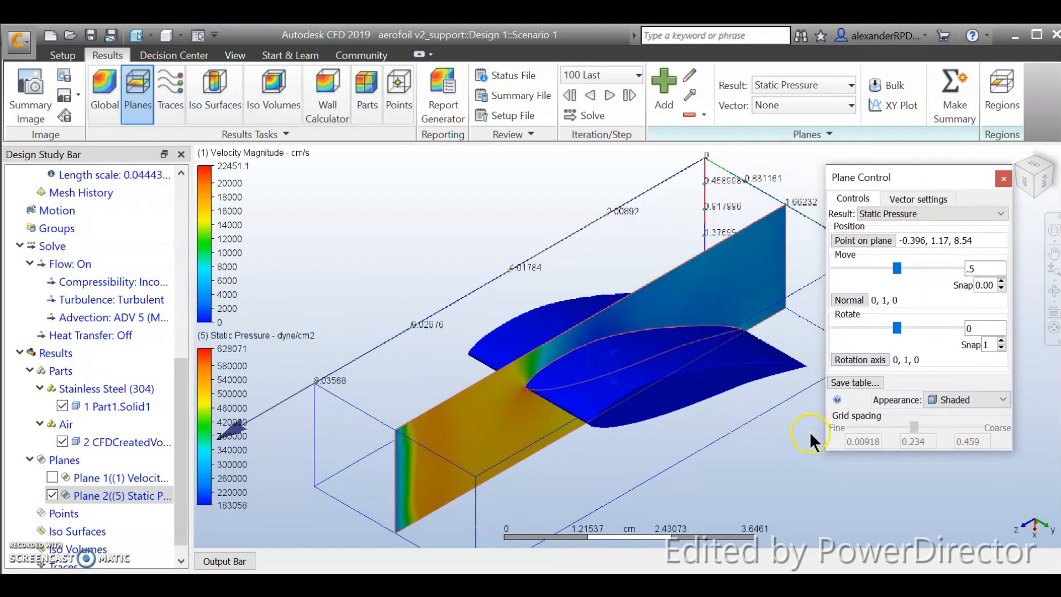
# Set the plane's vector result to Velocity Vector, overlaying arrows on the pressure field.
pyautogui.click(917, 198)
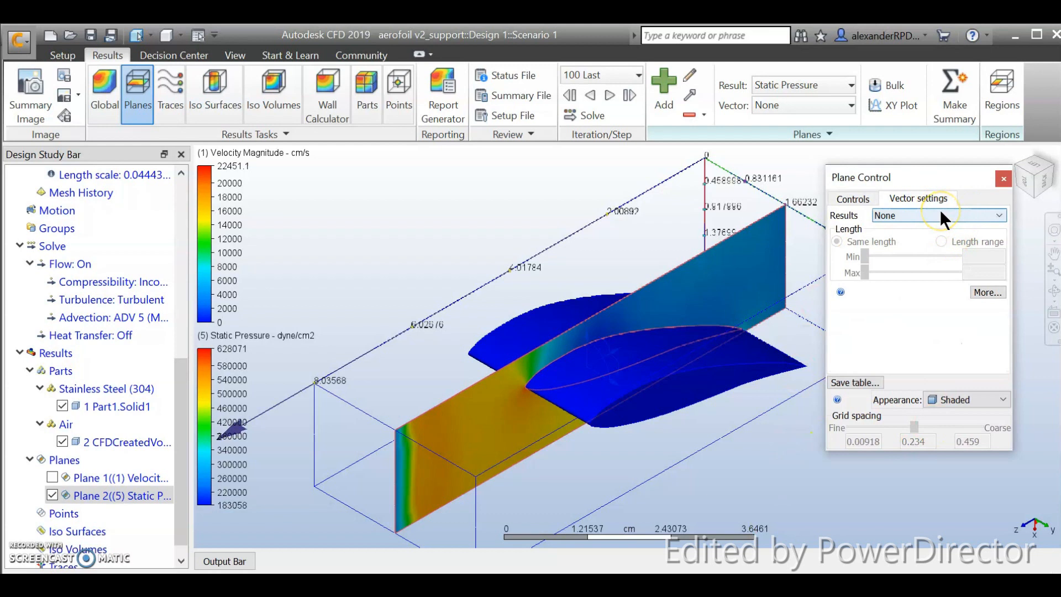
pyautogui.click(938, 215)
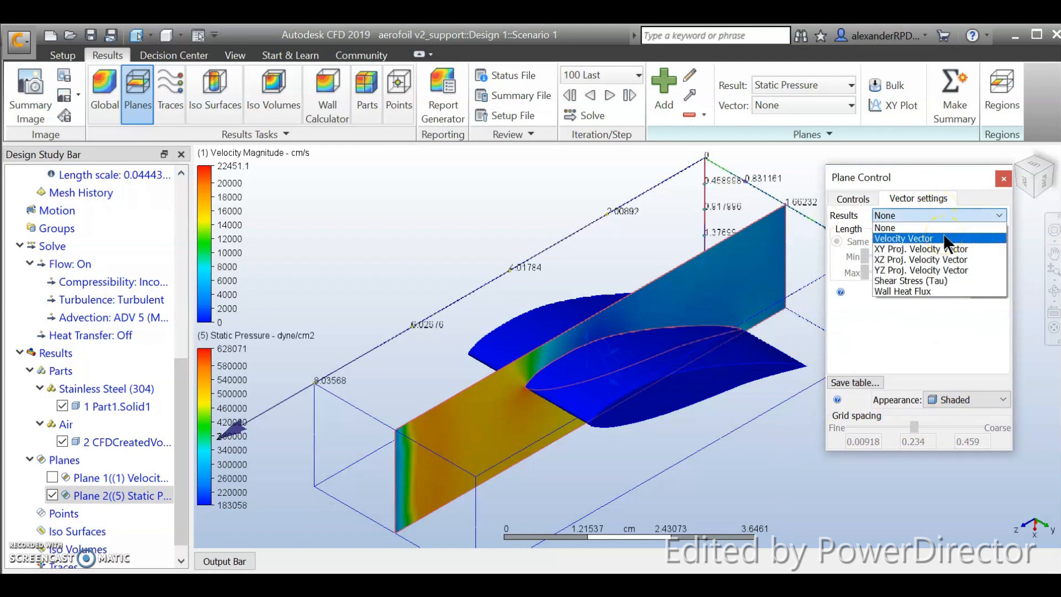
pyautogui.click(903, 237)
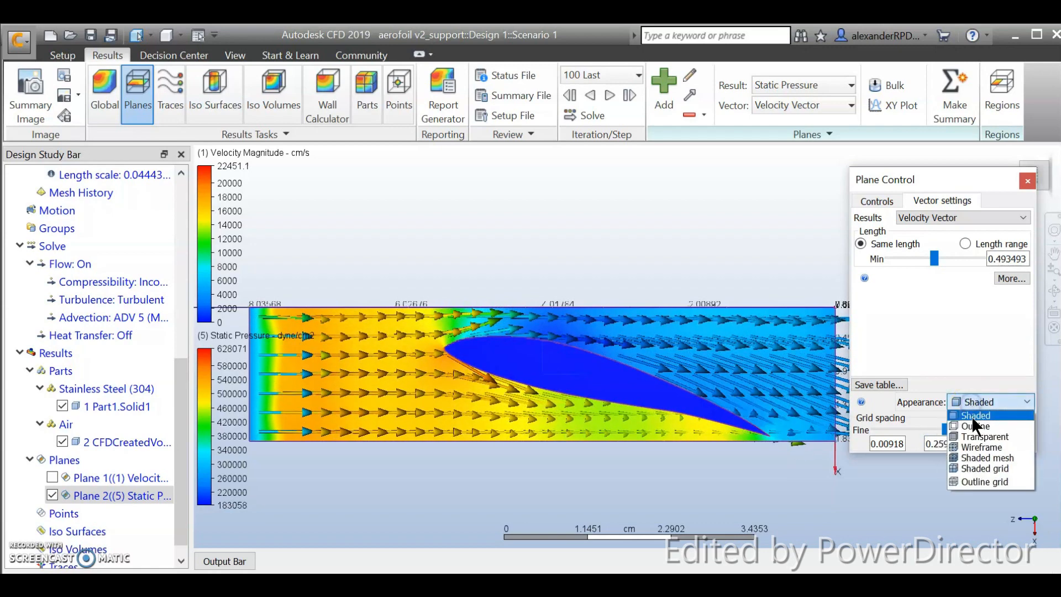
# Cycle the plane appearance through Transparent and Wireframe, settling on Shaded grid.
pyautogui.click(974, 425)
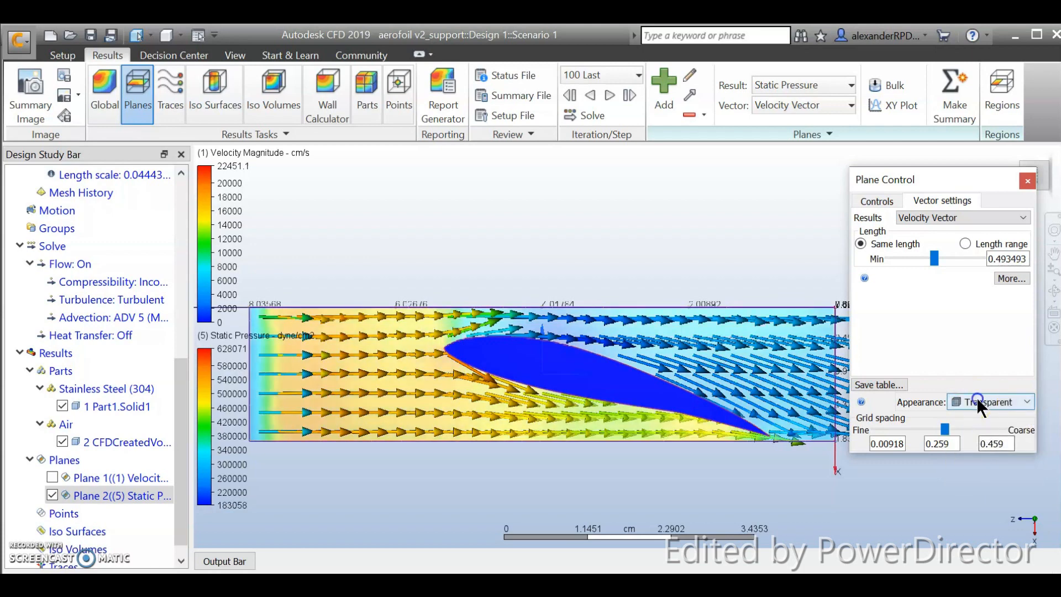
pyautogui.click(1026, 401)
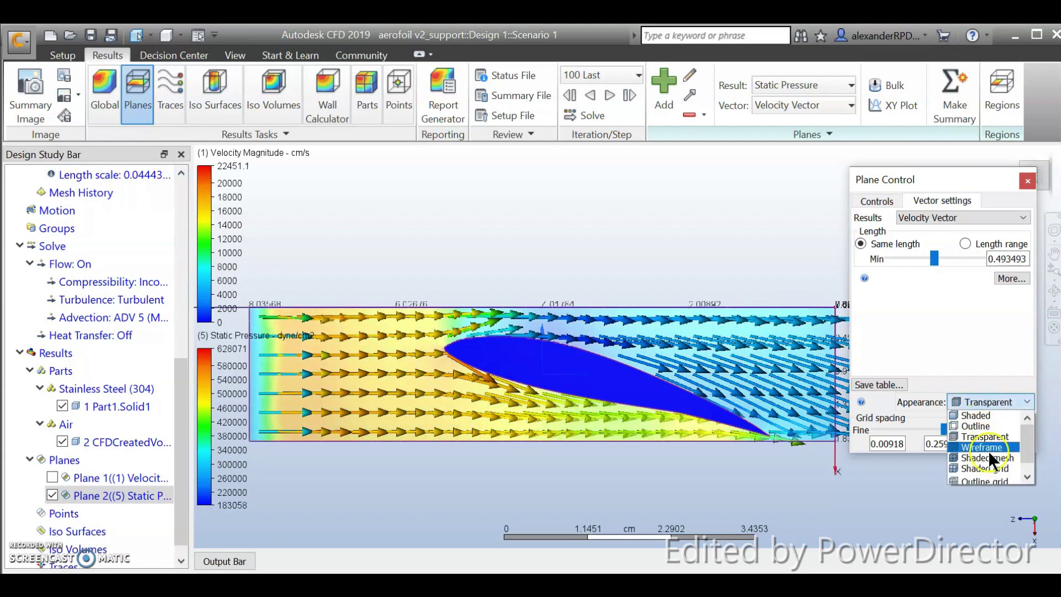
pyautogui.click(987, 447)
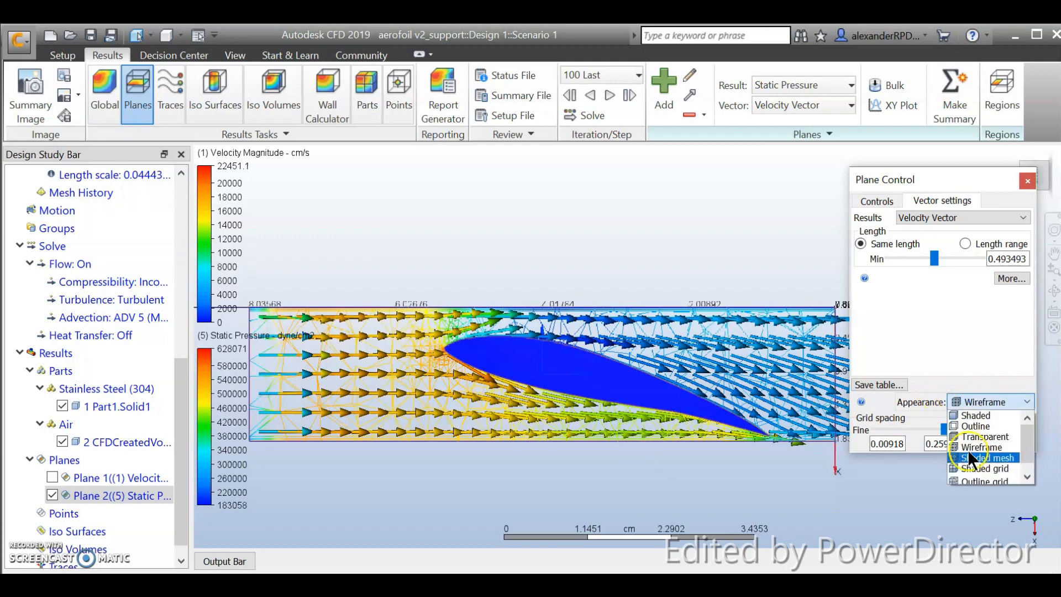
pyautogui.click(986, 467)
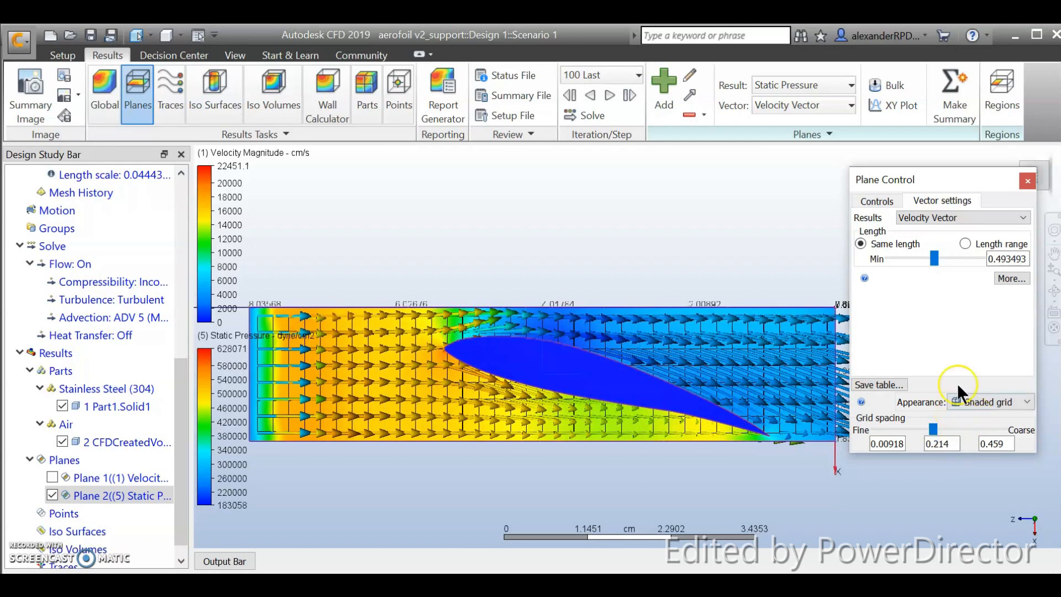
pyautogui.moveTo(893, 423)
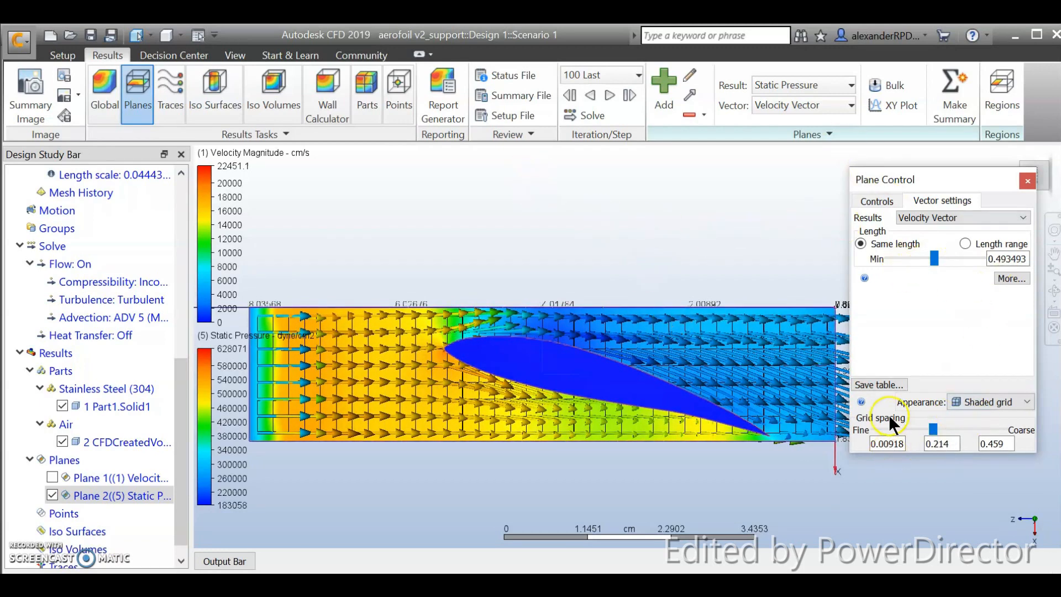
pyautogui.click(961, 217)
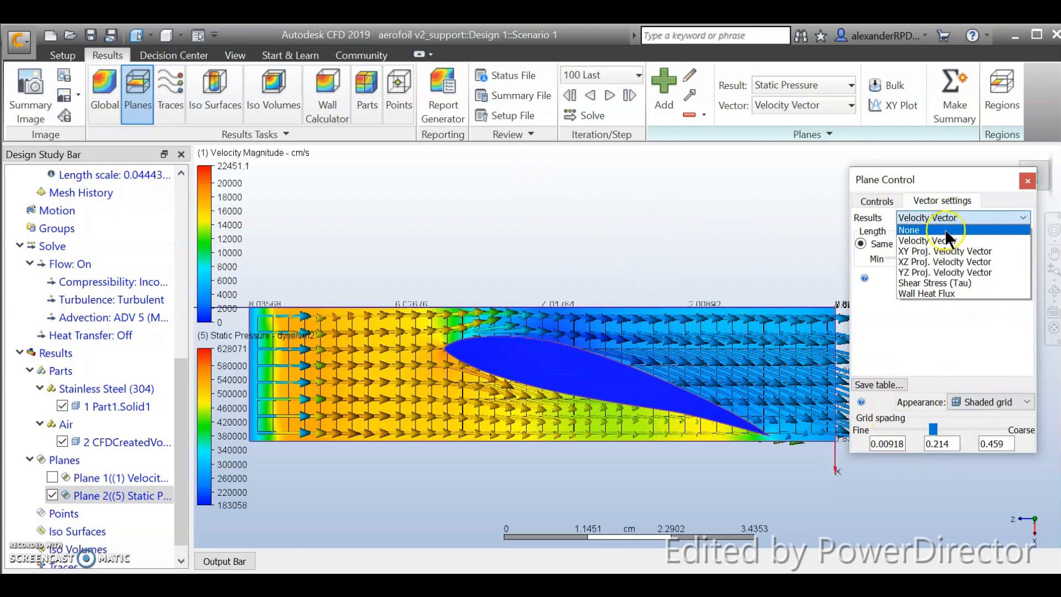
# Remove the velocity vectors from Plane 2 and make Plane 1 visible again alongside it.
pyautogui.click(908, 230)
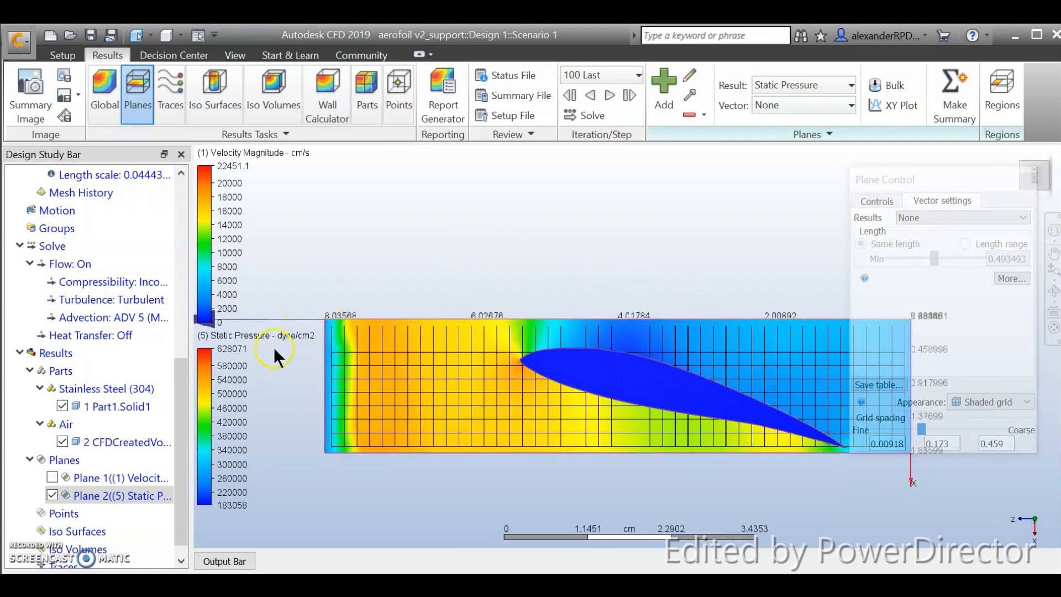
pyautogui.moveTo(312, 348)
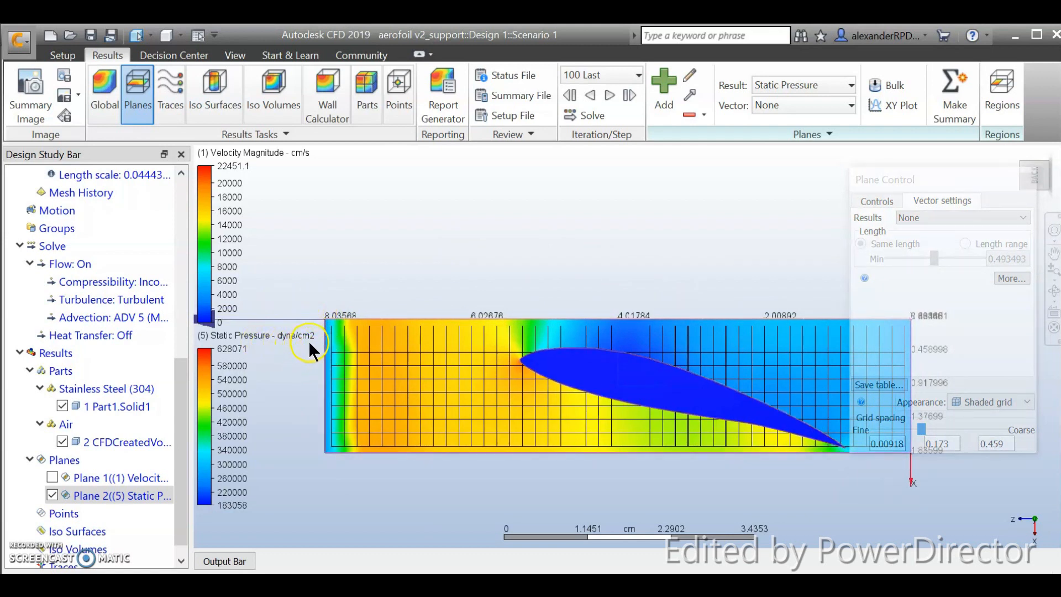
pyautogui.moveTo(308, 306)
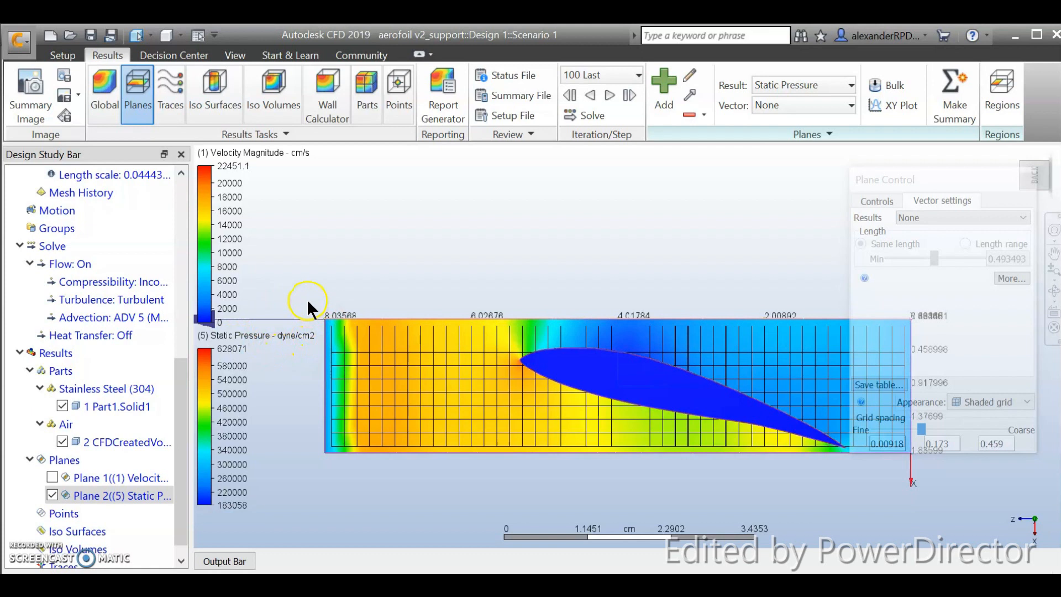
pyautogui.moveTo(254, 327)
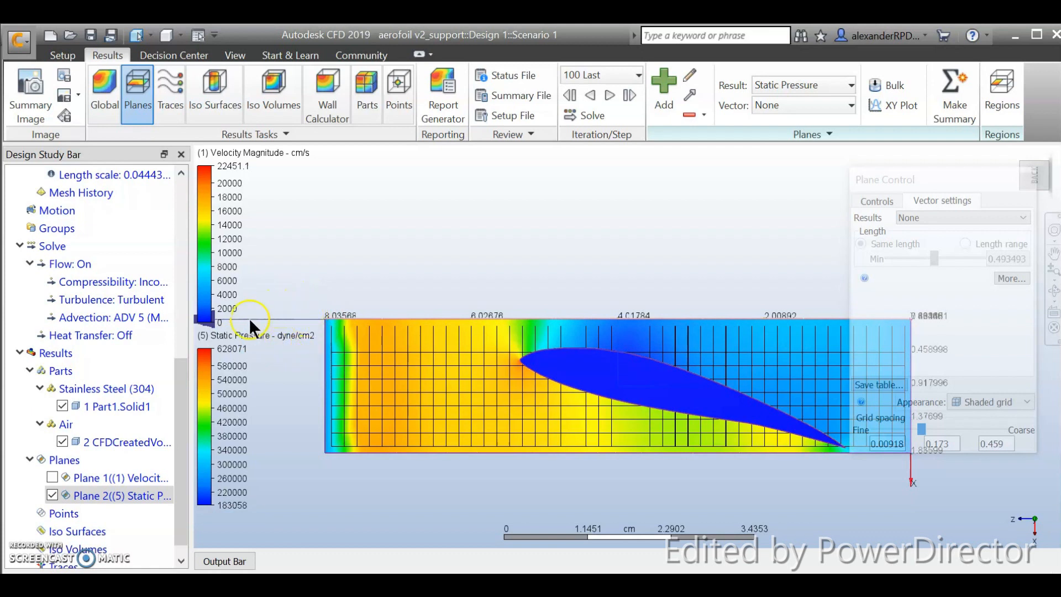
pyautogui.moveTo(921, 168)
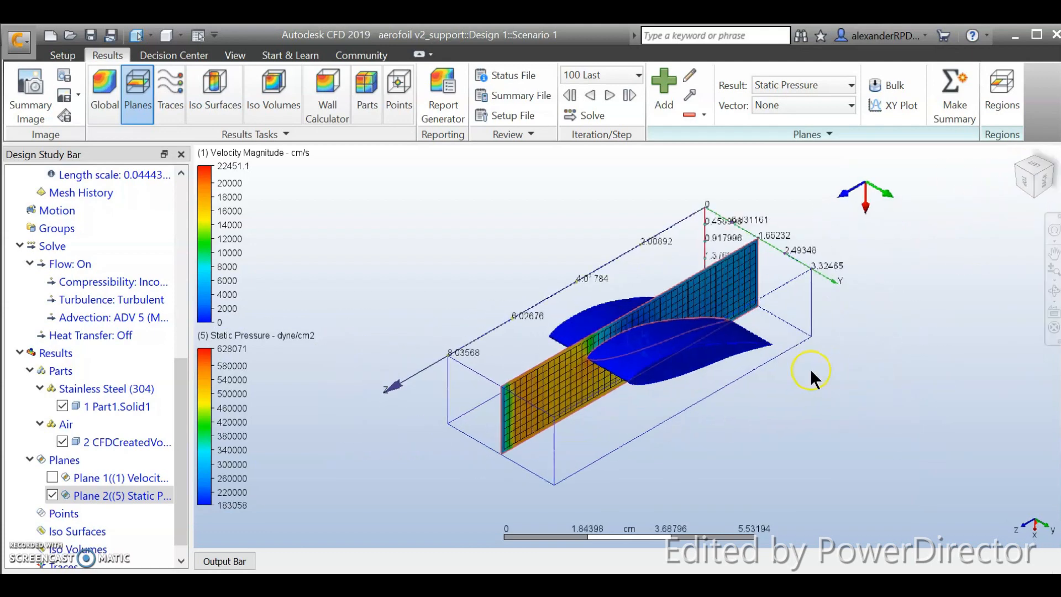
pyautogui.click(53, 477)
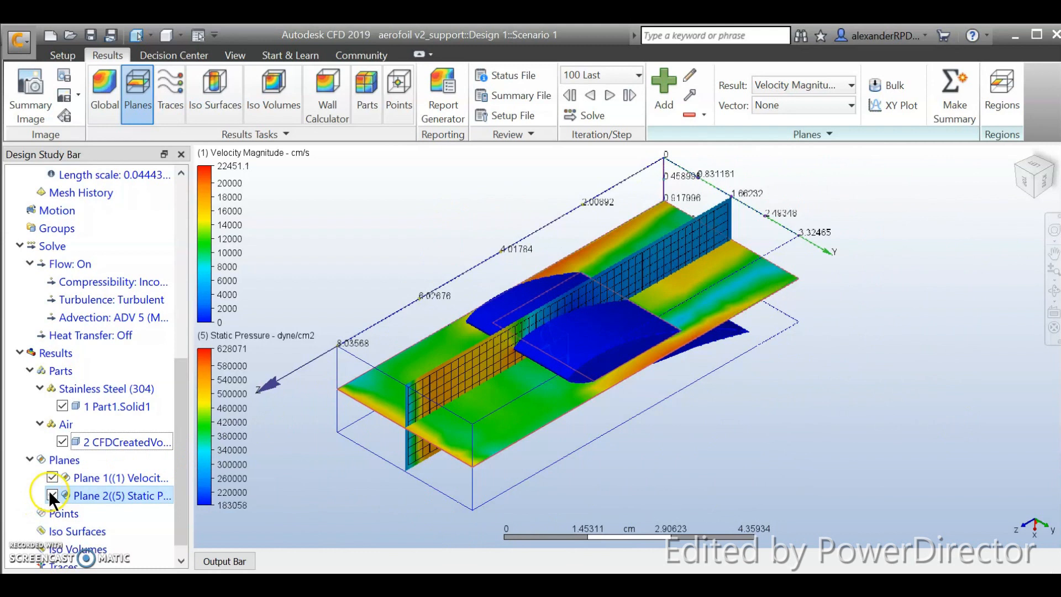
# Hide the static-pressure plane and bring up the Traces results tools.
pyautogui.click(52, 495)
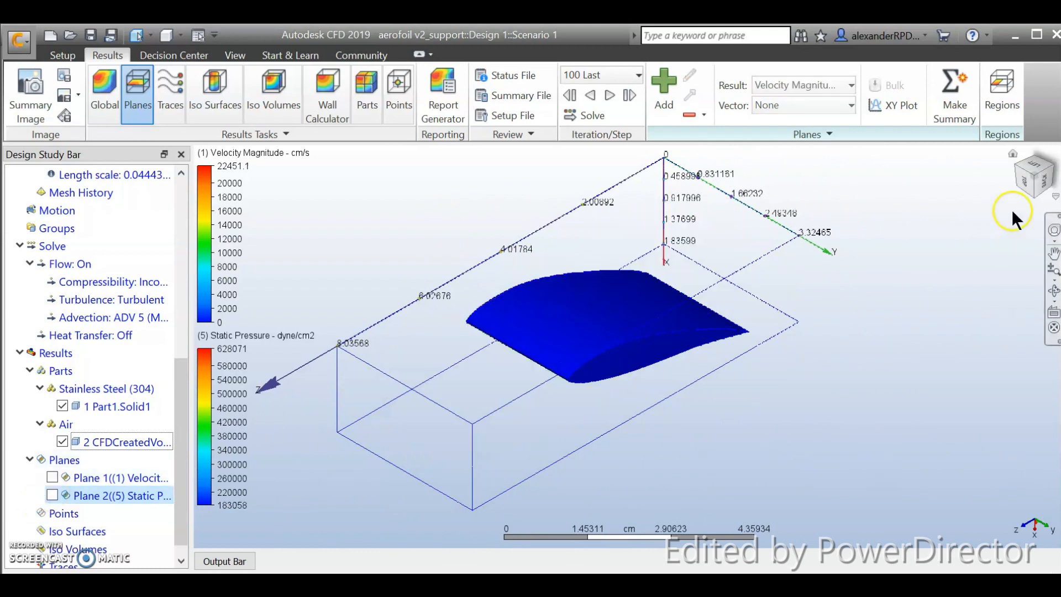
pyautogui.moveTo(170, 92)
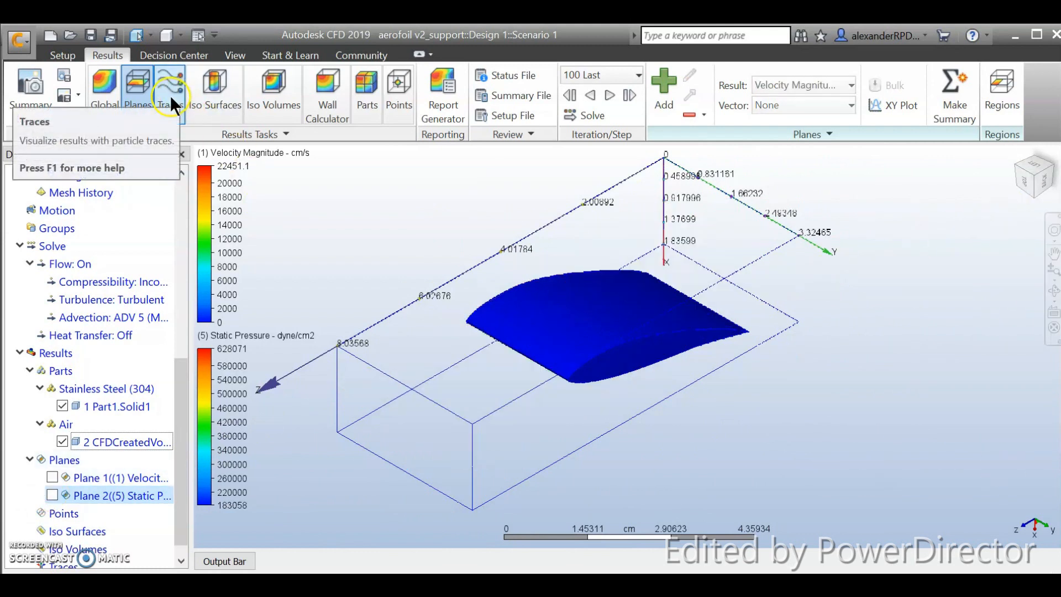
pyautogui.click(169, 91)
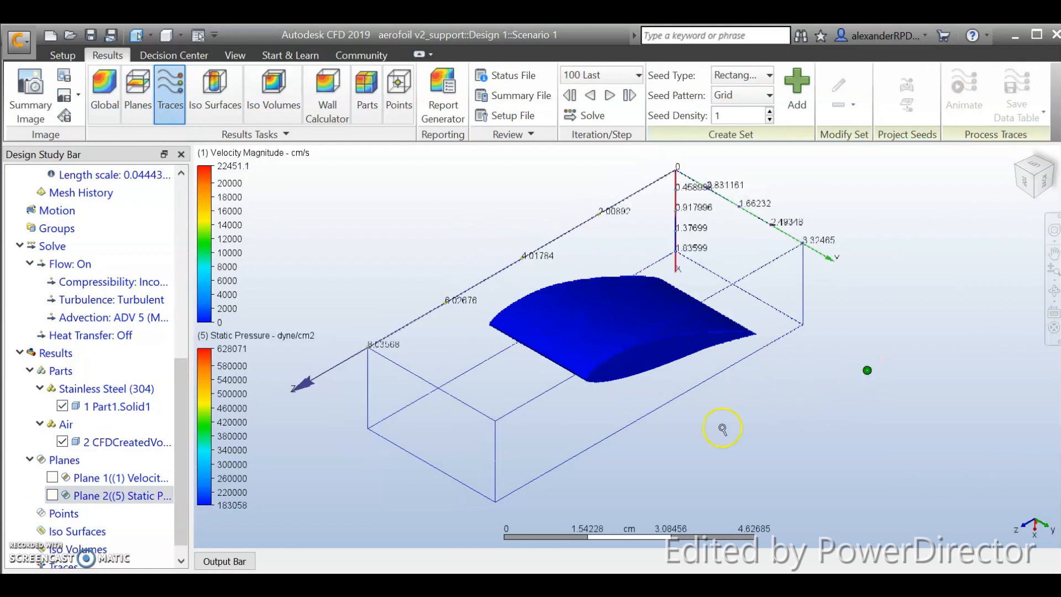
pyautogui.moveTo(742, 186)
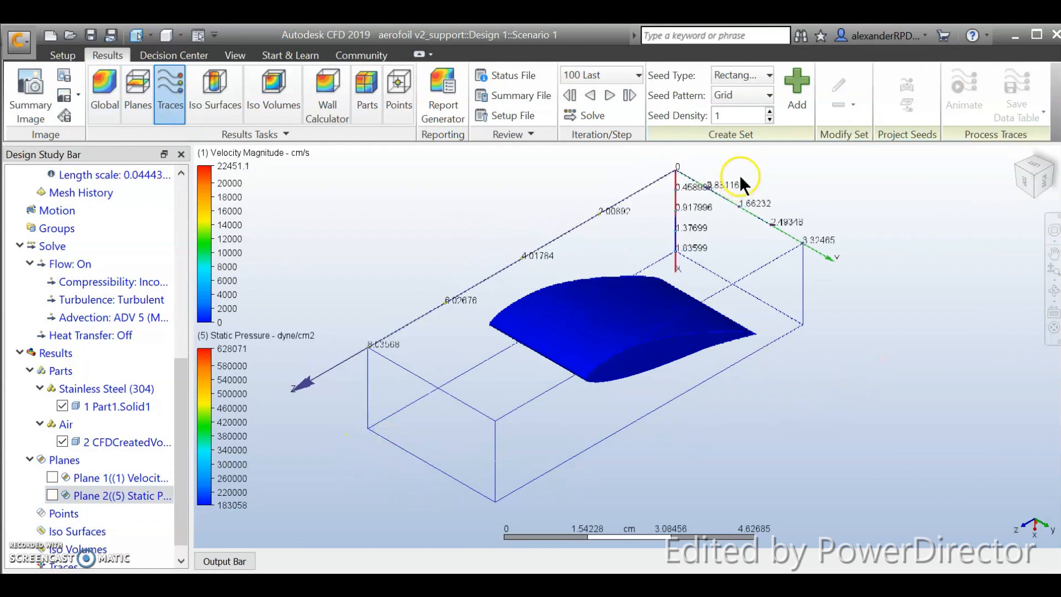
pyautogui.moveTo(362, 420)
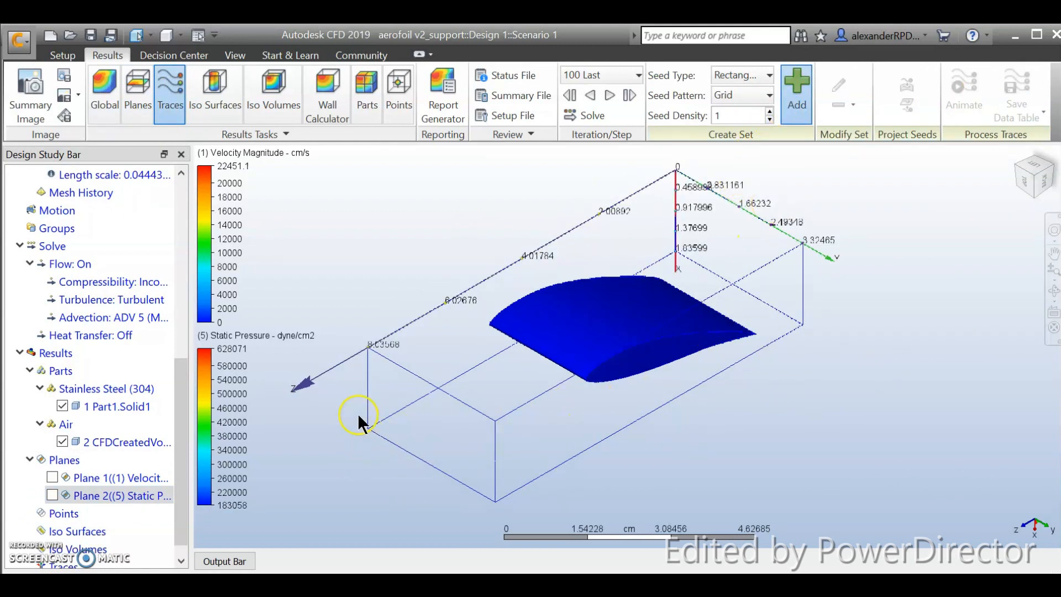
pyautogui.moveTo(371, 433)
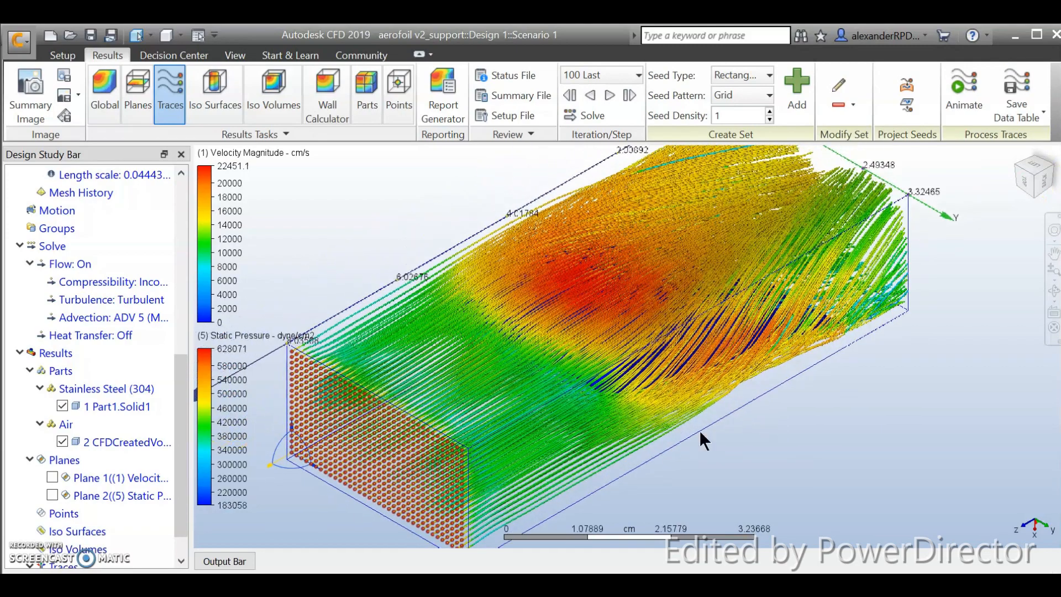
# Show trace Set 1 as spheres, try comets, then return to spheres.
pyautogui.scroll(-3)
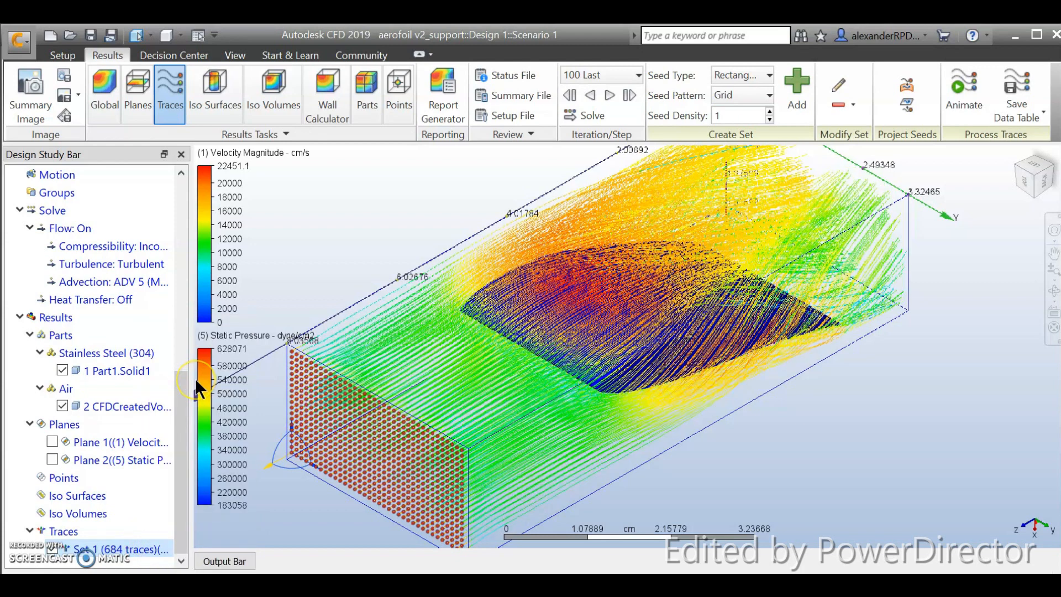
pyautogui.rightClick(118, 549)
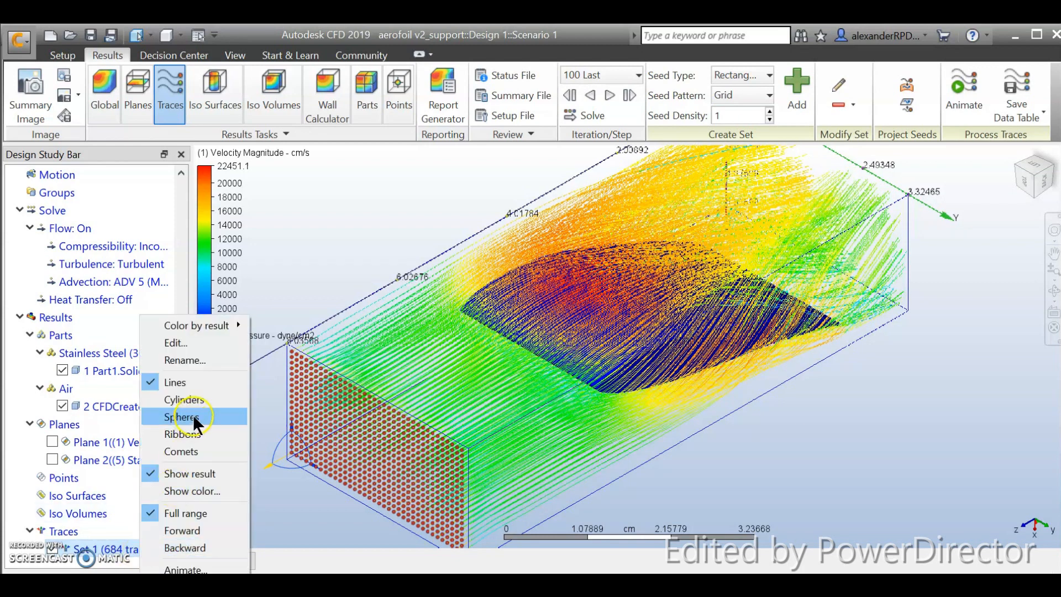
pyautogui.click(182, 416)
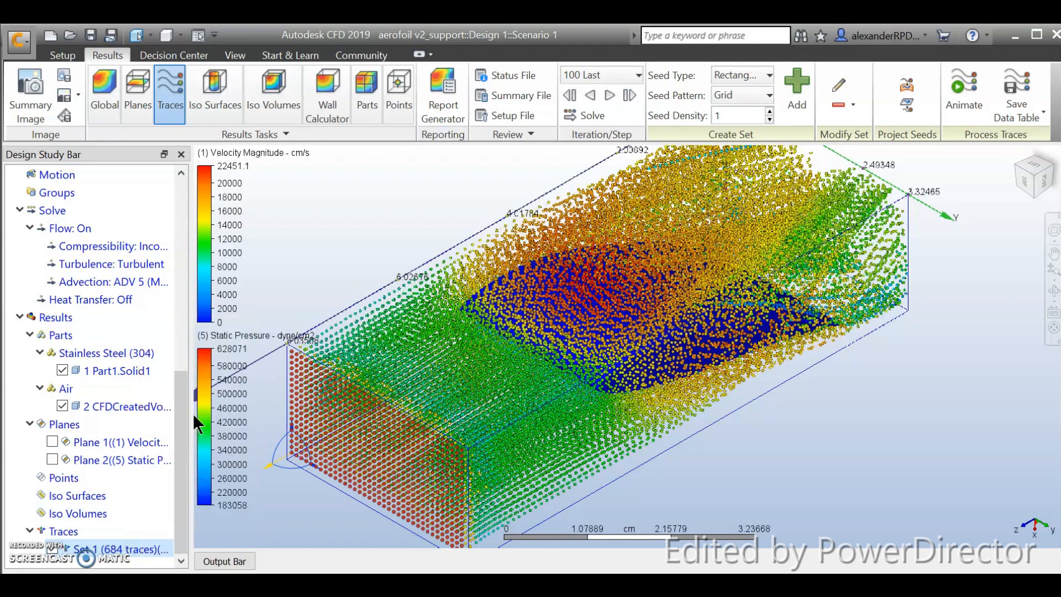
pyautogui.rightClick(121, 548)
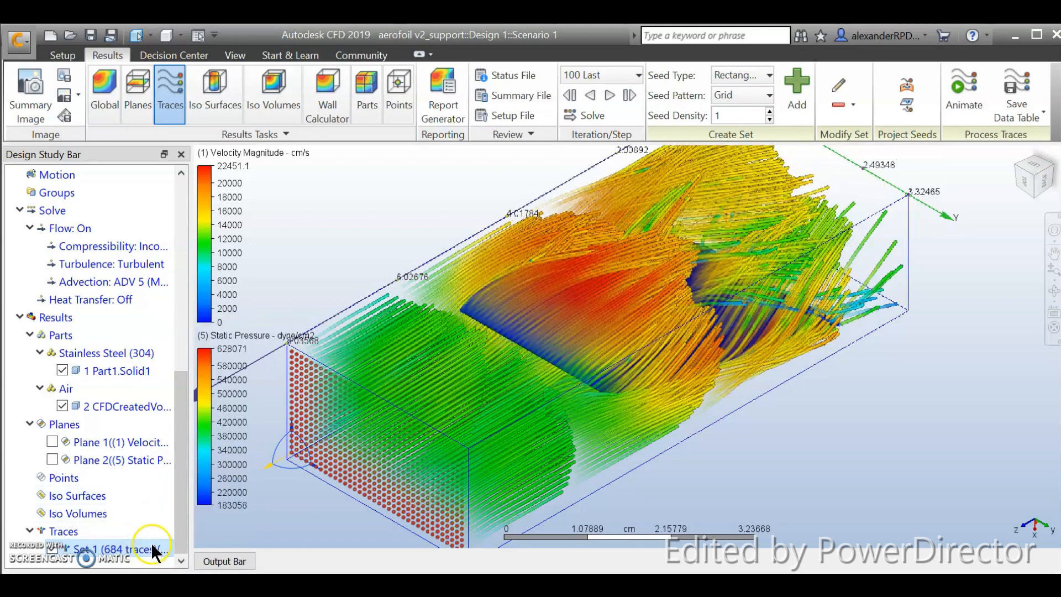
pyautogui.rightClick(108, 549)
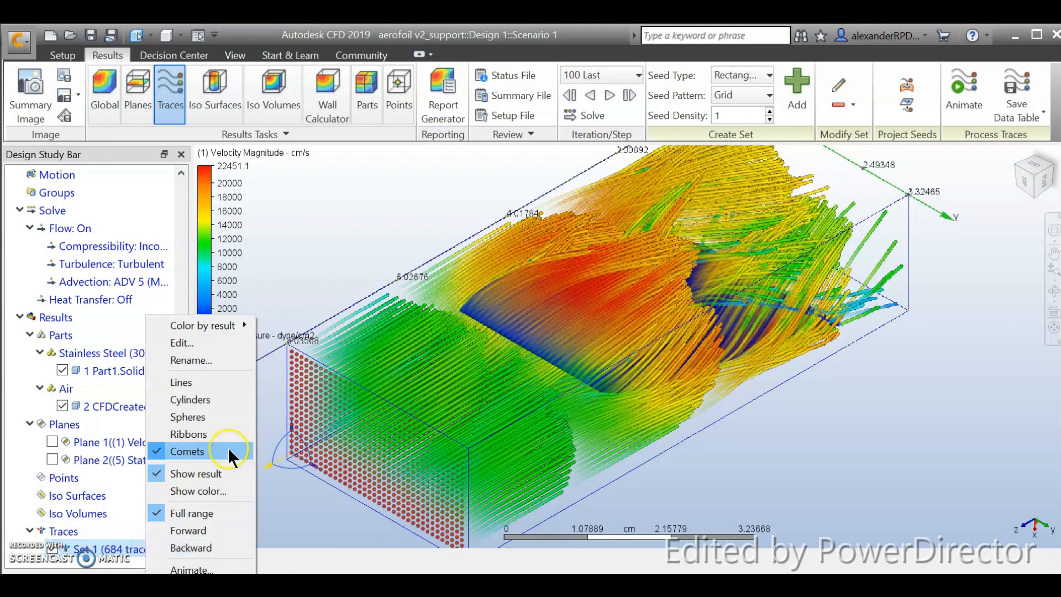
pyautogui.click(188, 416)
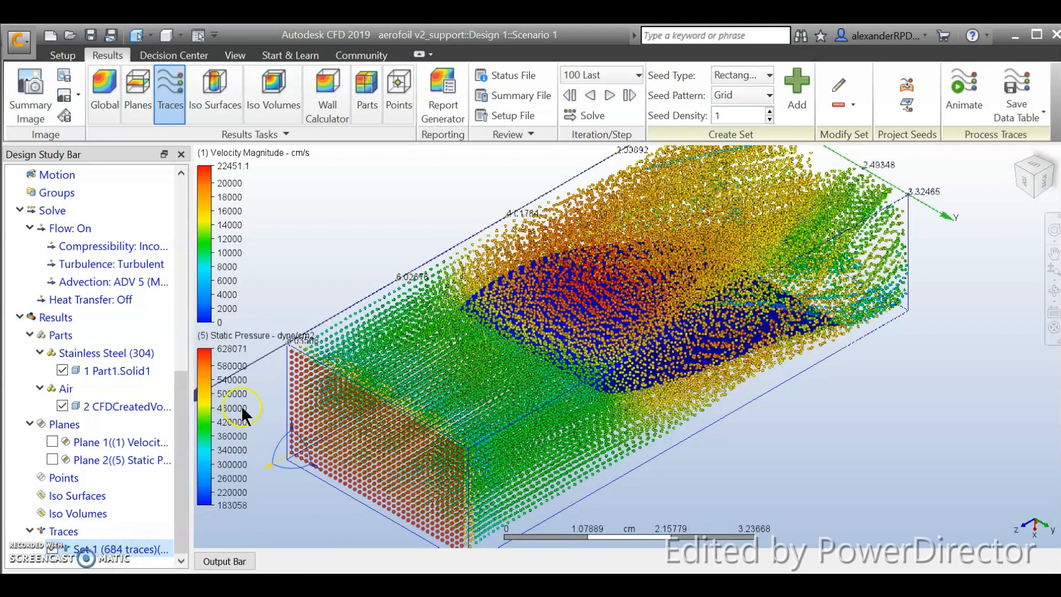
pyautogui.moveTo(902, 453)
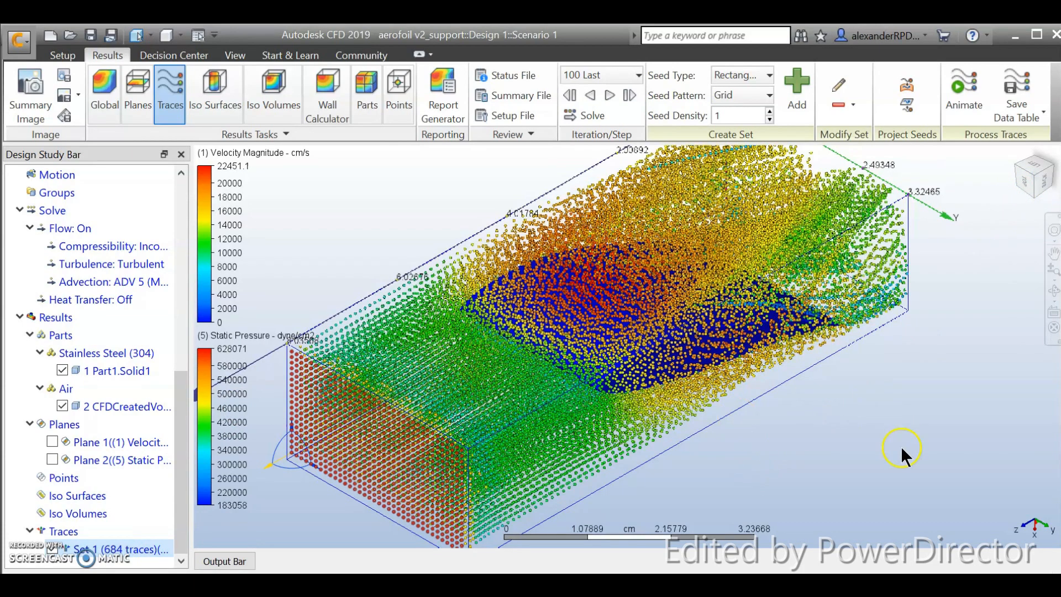
pyautogui.rightClick(118, 549)
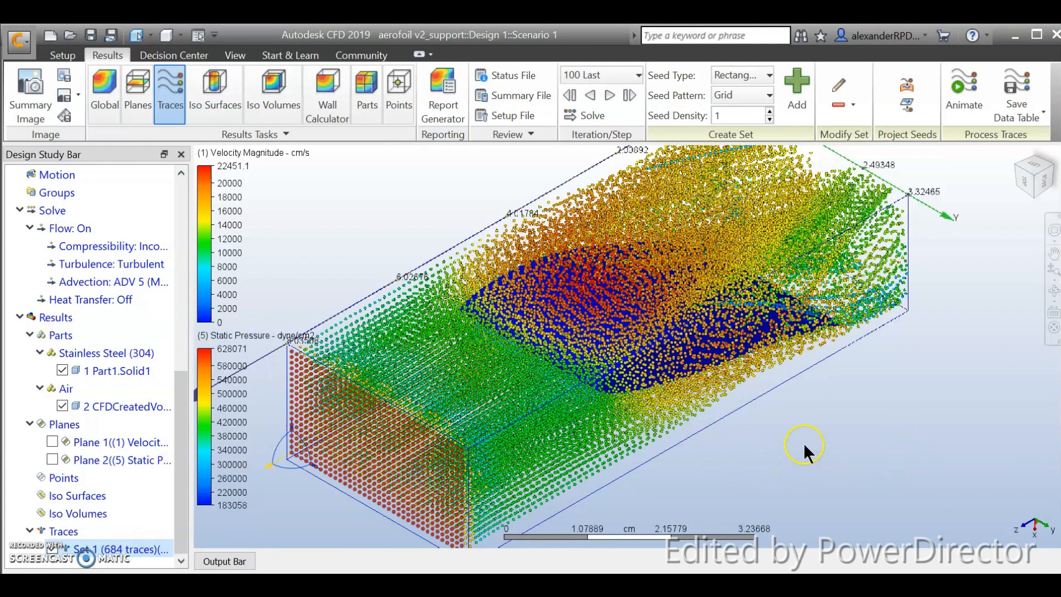
# Animate the particle traces streaming past the aerofoil over a 10-second animation time.
pyautogui.click(964, 95)
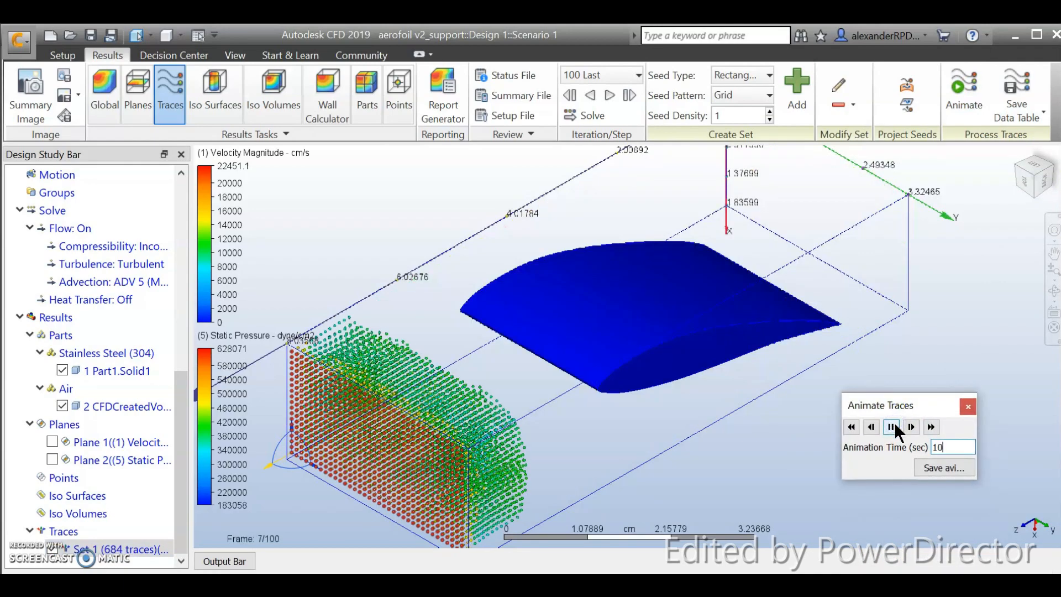
pyautogui.click(890, 426)
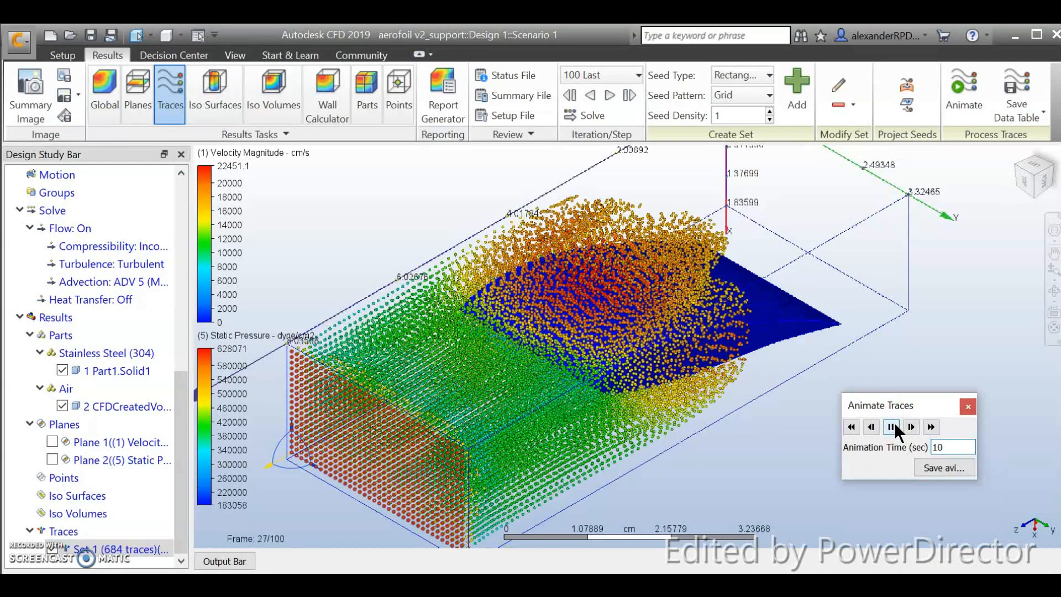
pyautogui.click(890, 427)
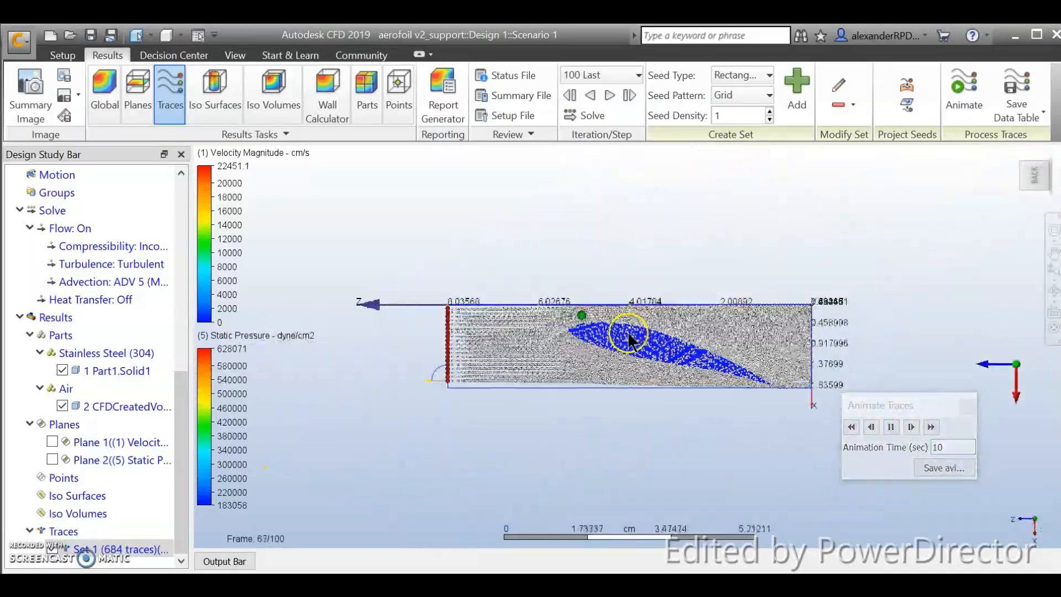
pyautogui.click(911, 426)
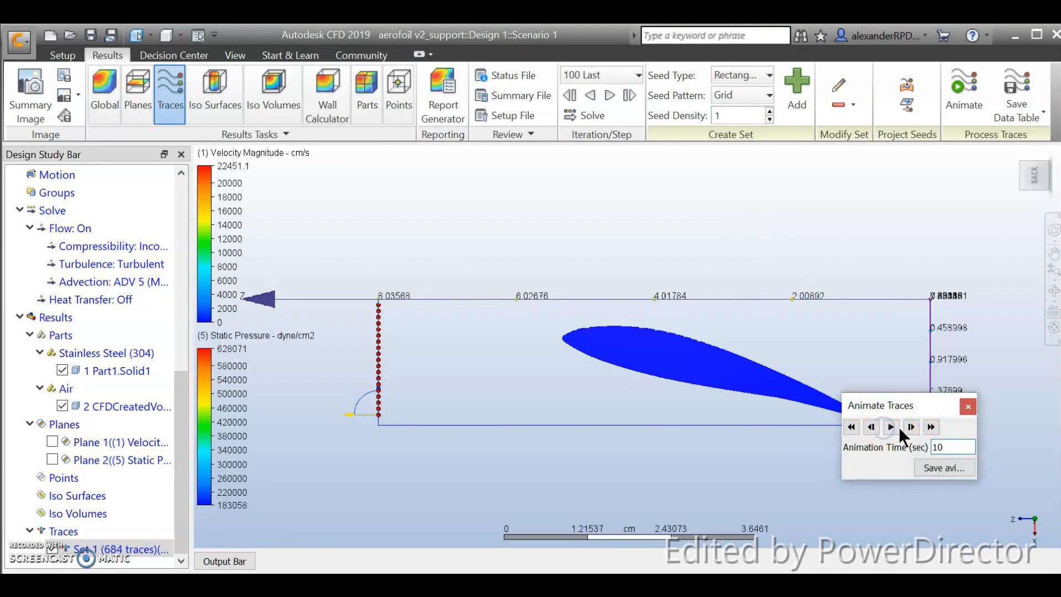
pyautogui.click(890, 426)
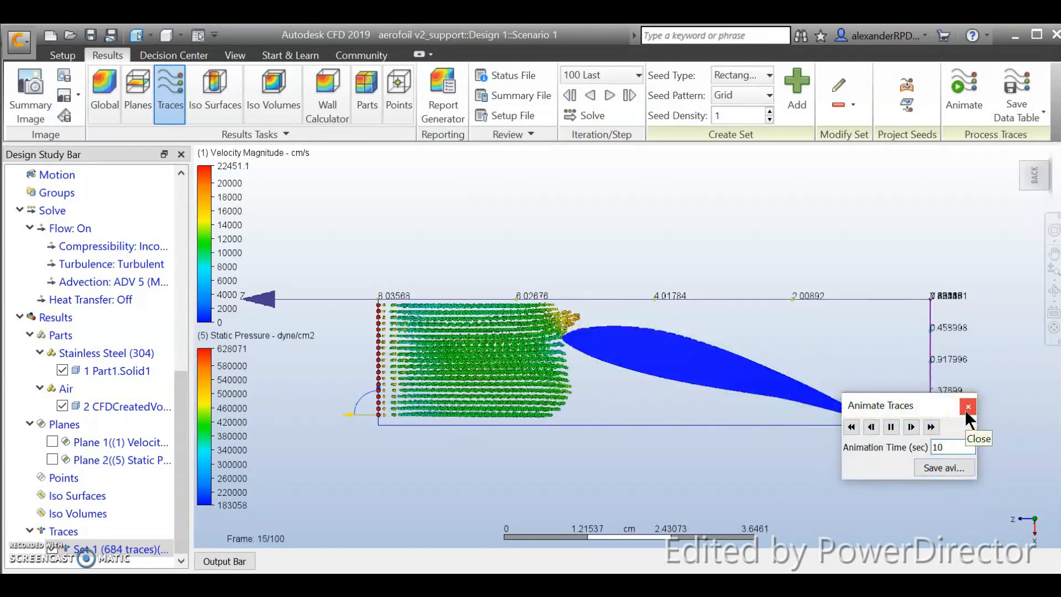
pyautogui.click(909, 427)
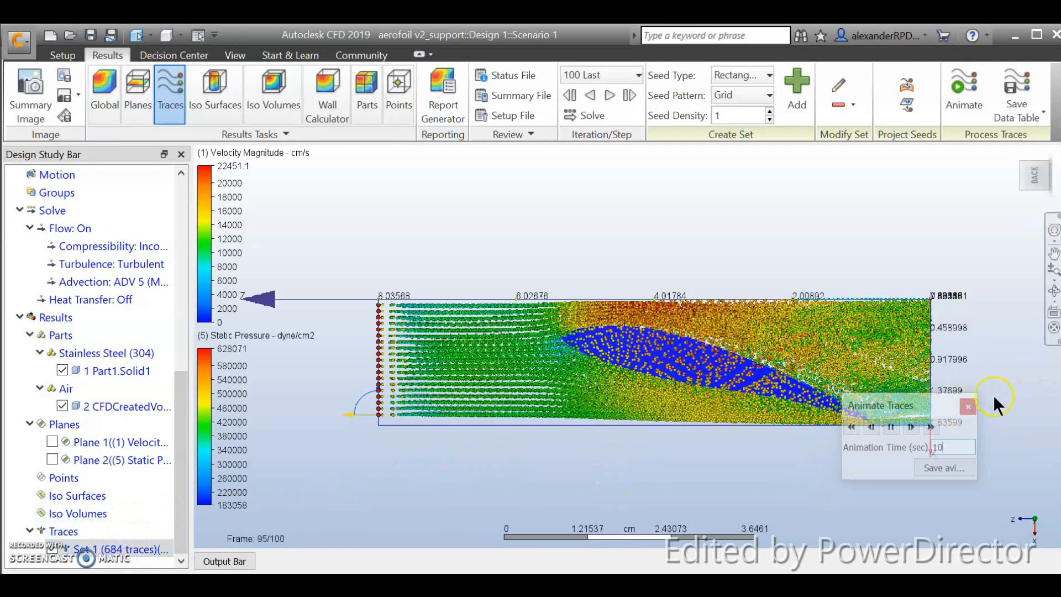
# Step the trace animation forward, then close the Animate Traces controls.
pyautogui.click(967, 405)
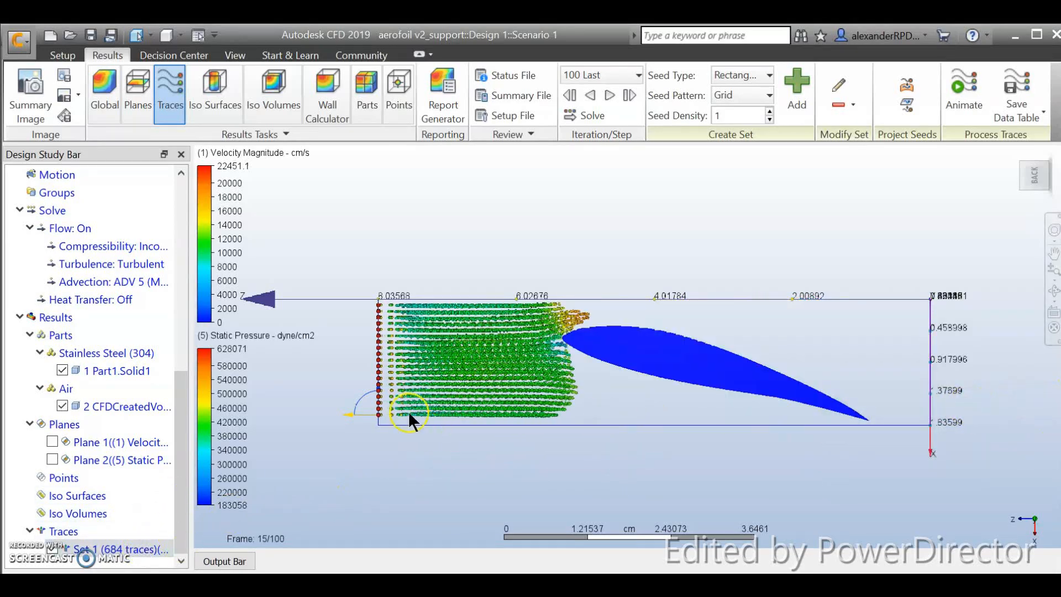
pyautogui.click(963, 95)
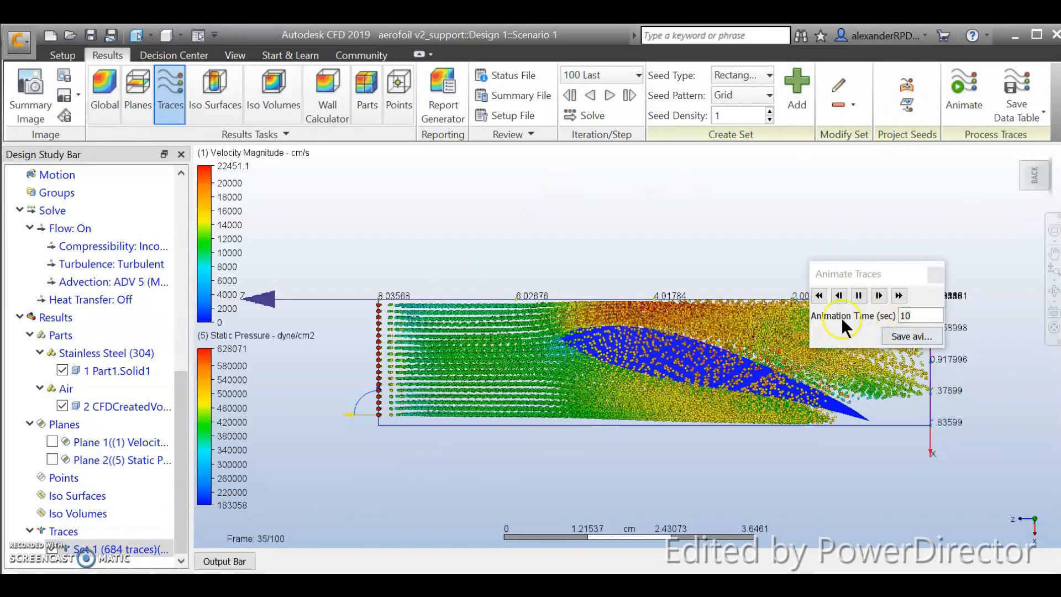
pyautogui.click(897, 296)
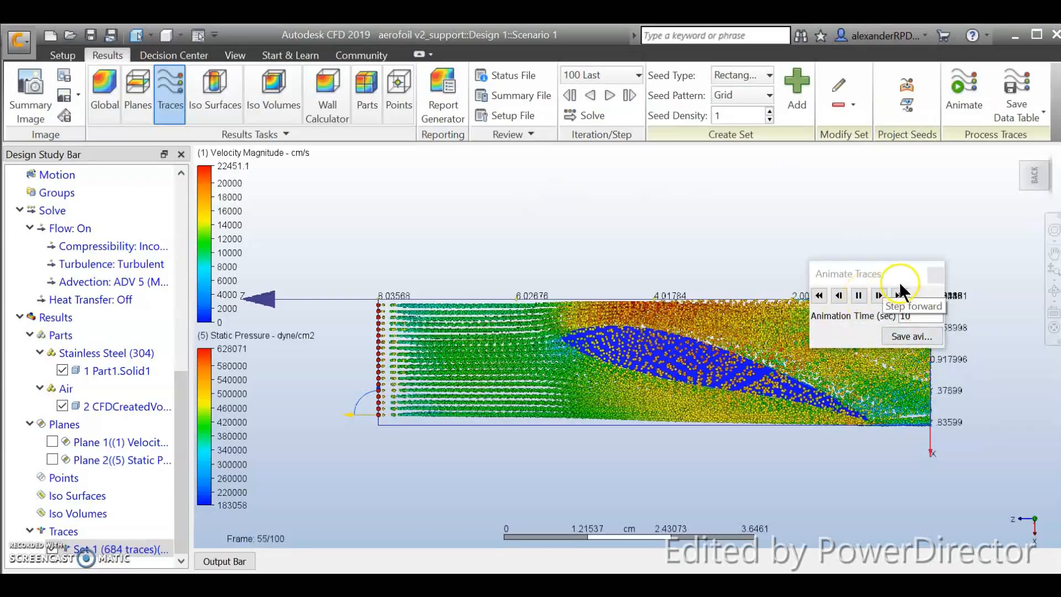
pyautogui.click(897, 295)
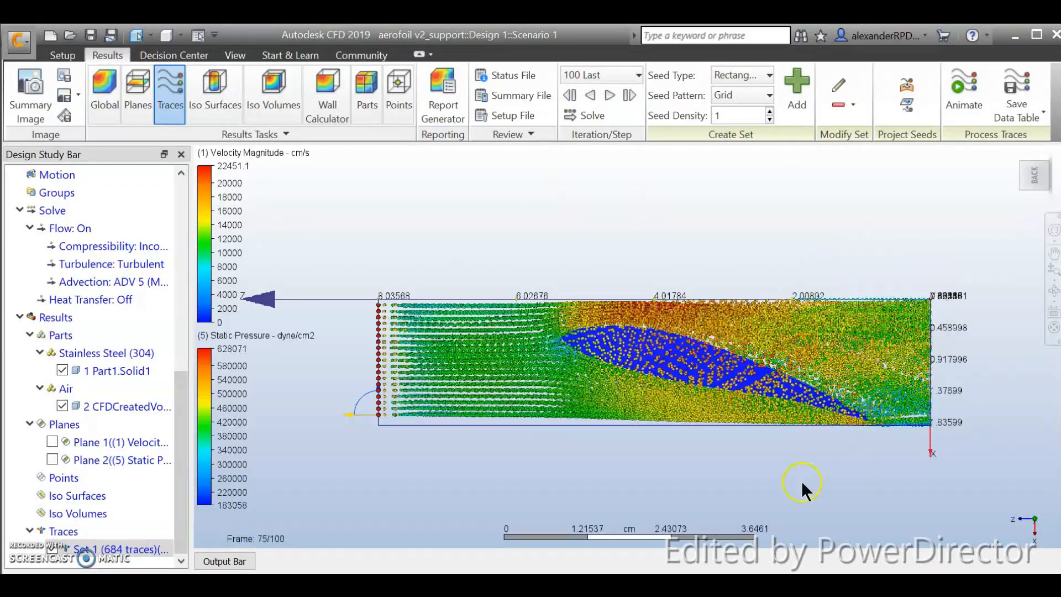
pyautogui.click(964, 92)
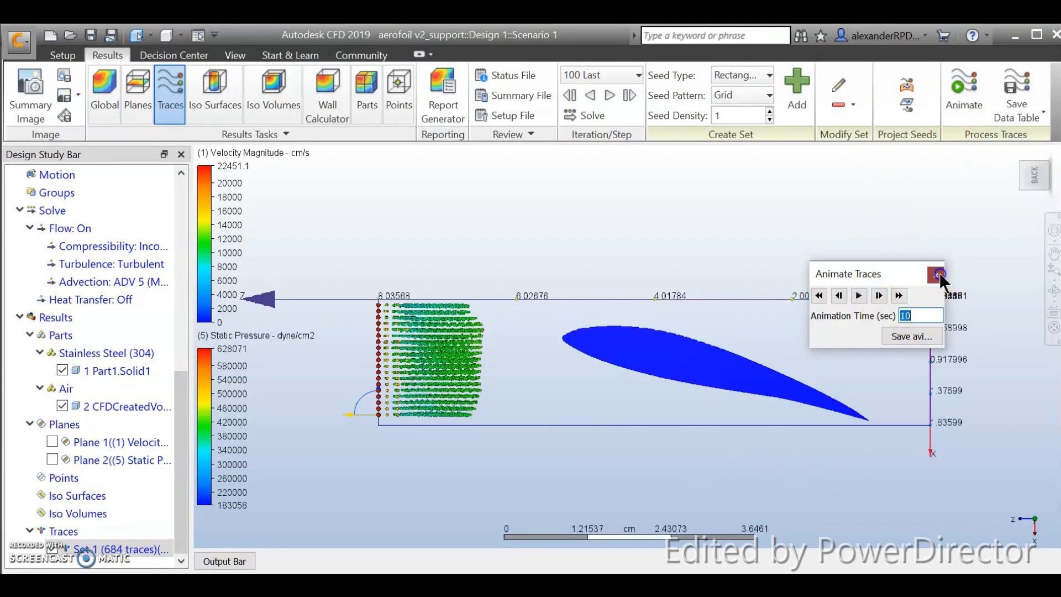
pyautogui.click(938, 279)
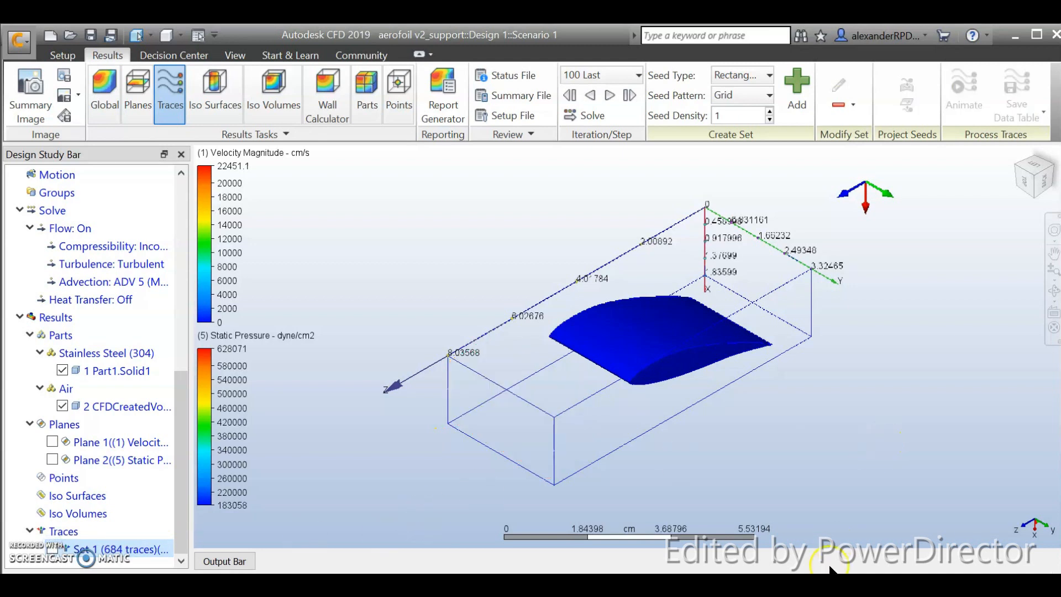
pyautogui.moveTo(776, 394)
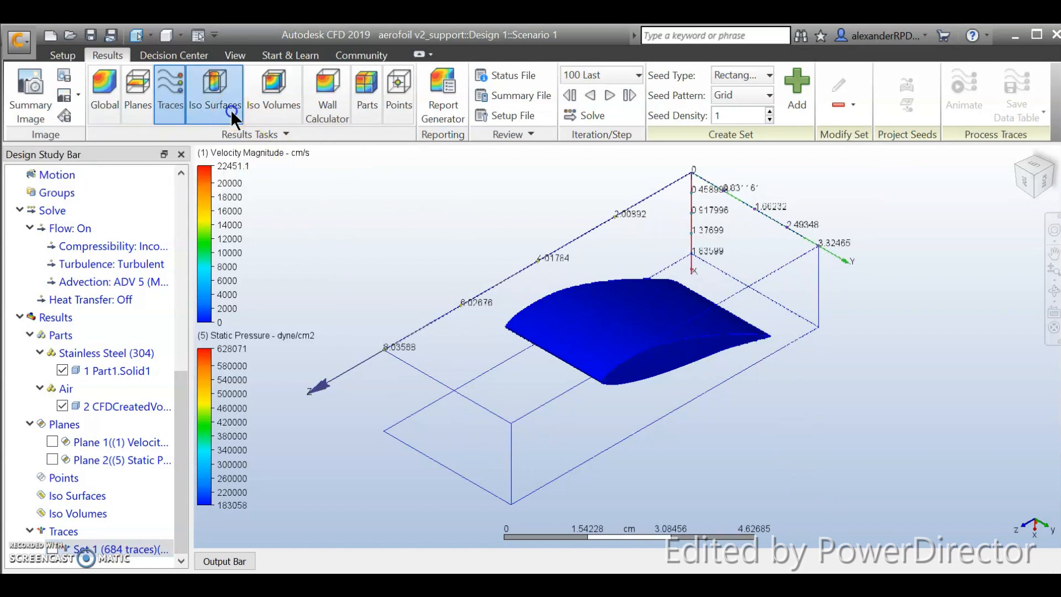
# Add IsoSurface 1 in Results and colour it by Static Pressure.
pyautogui.click(214, 95)
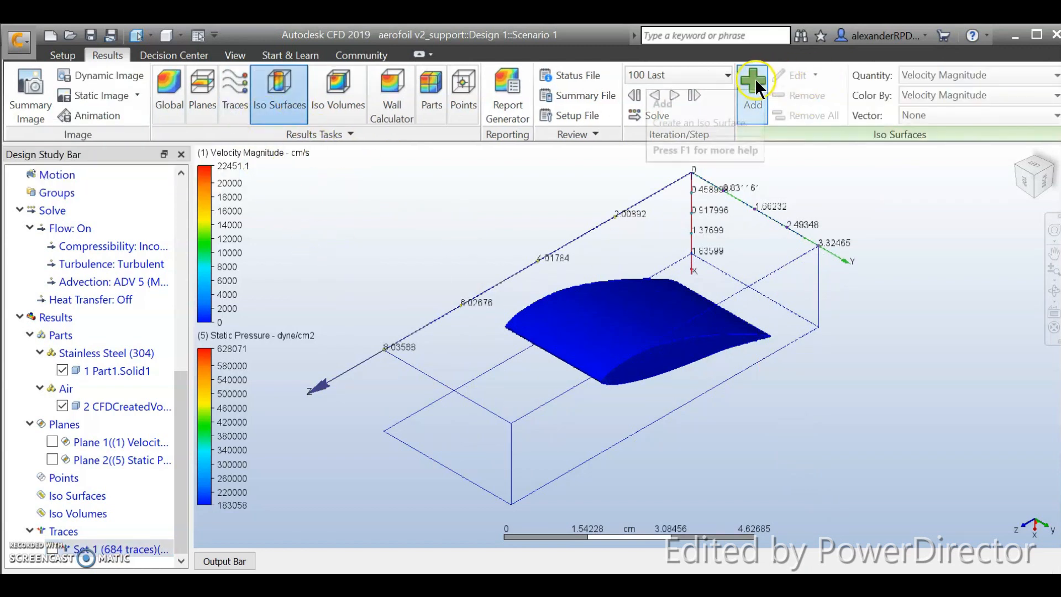
pyautogui.click(751, 92)
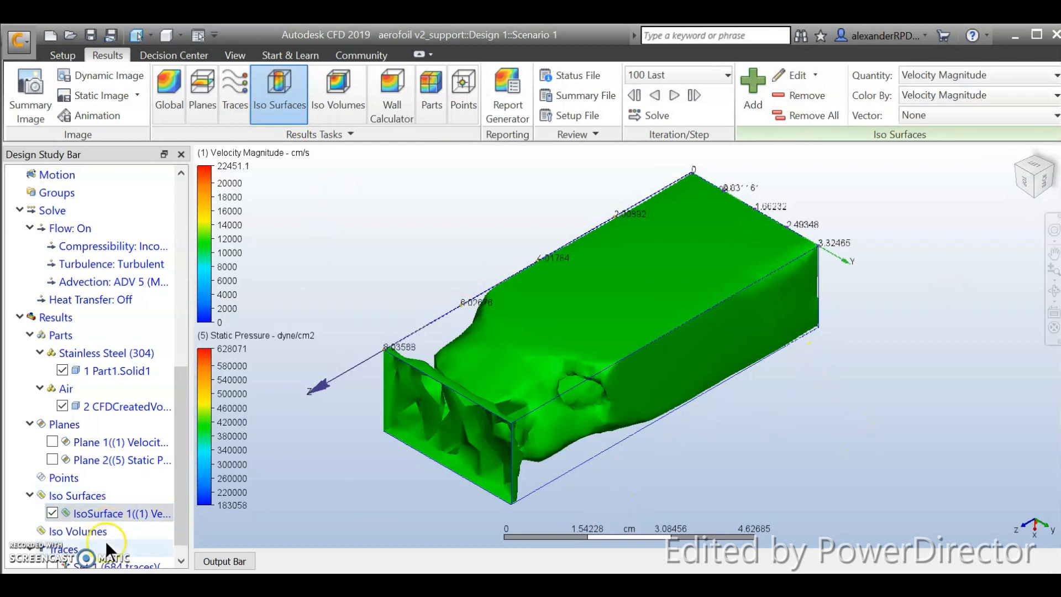
pyautogui.rightClick(121, 512)
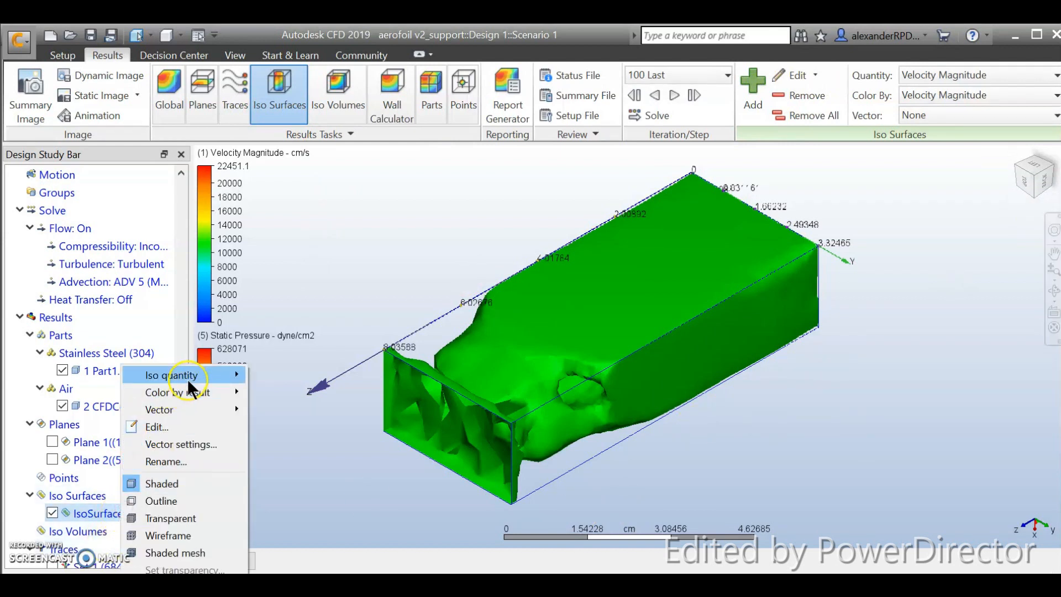
pyautogui.click(172, 375)
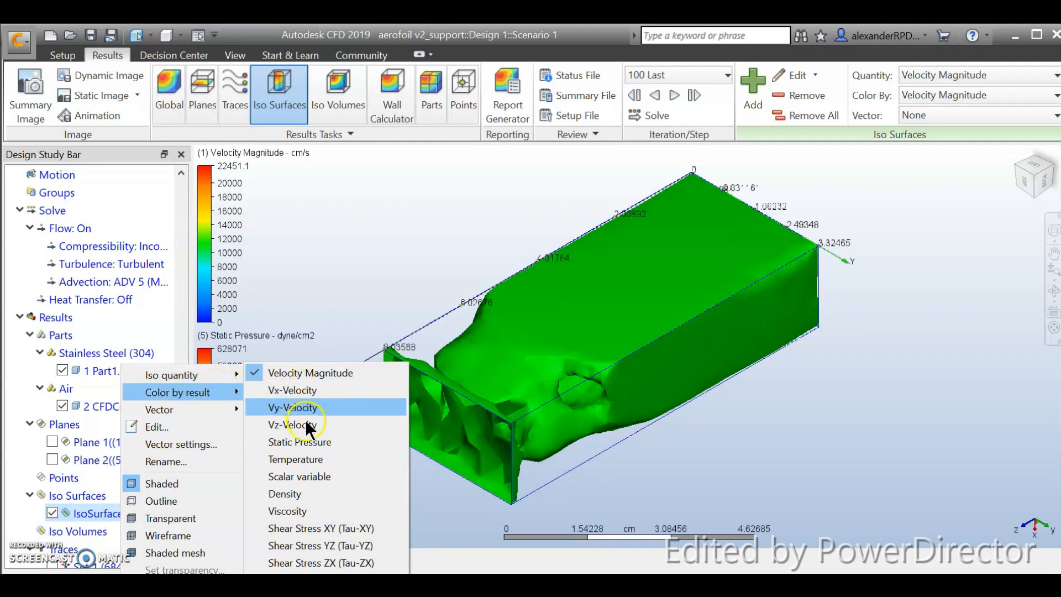
pyautogui.click(299, 442)
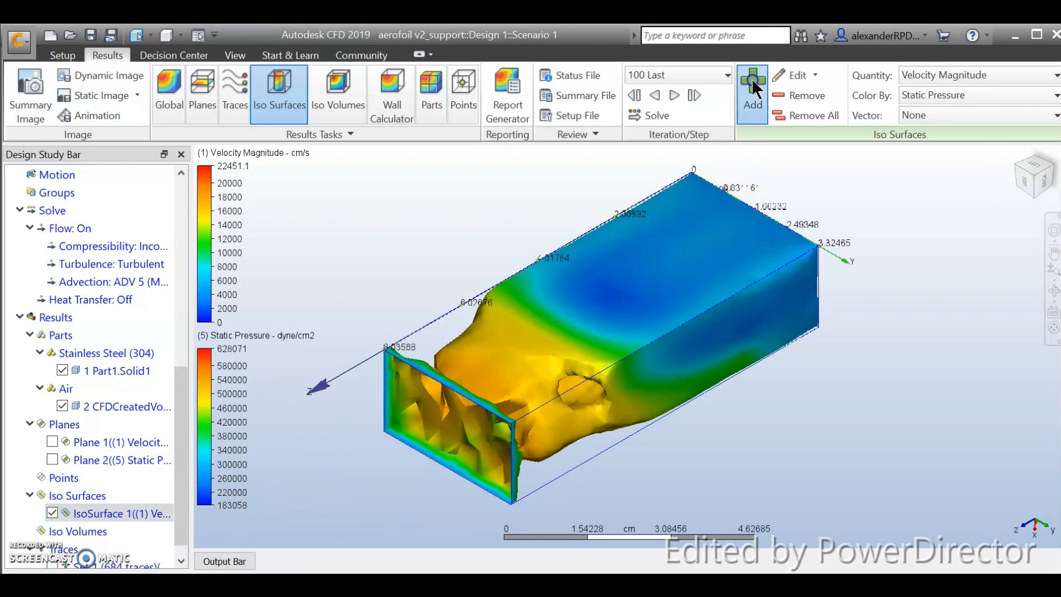
# Add a second iso surface and bring up the Iso Surface Control settings.
pyautogui.click(751, 80)
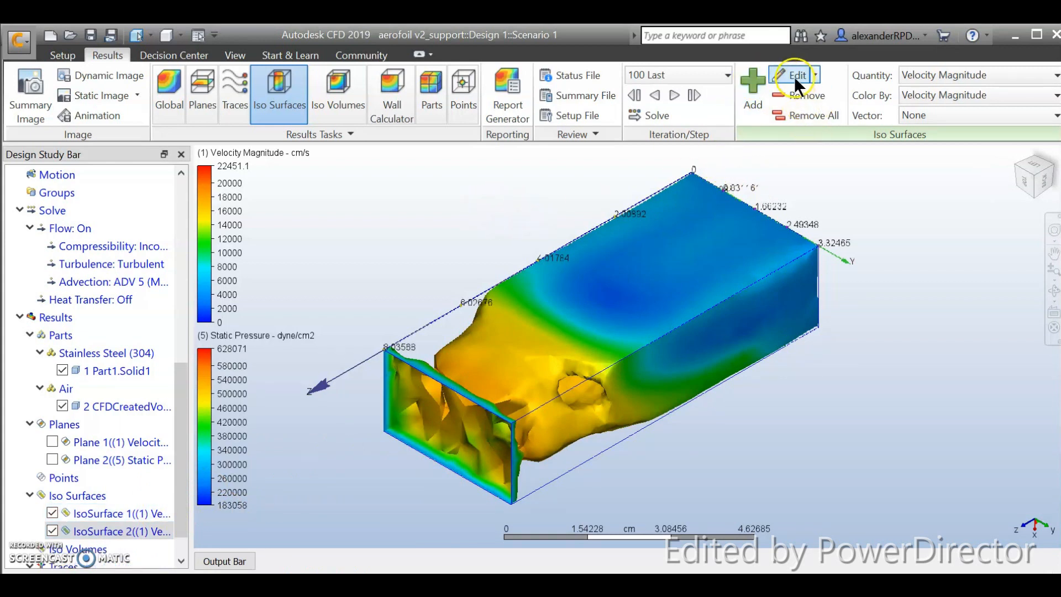
pyautogui.moveTo(152, 487)
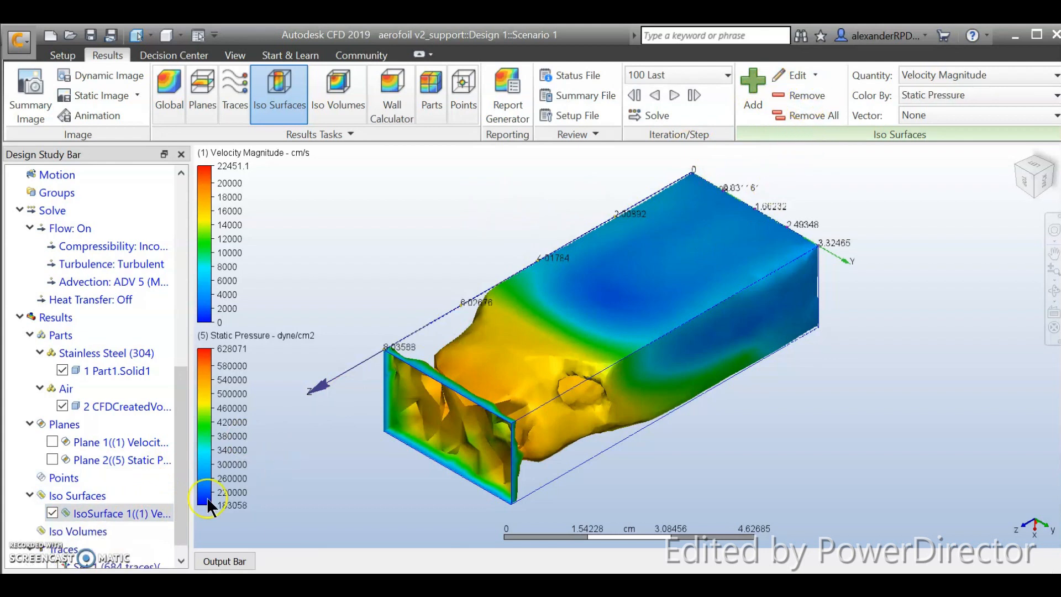
pyautogui.click(797, 75)
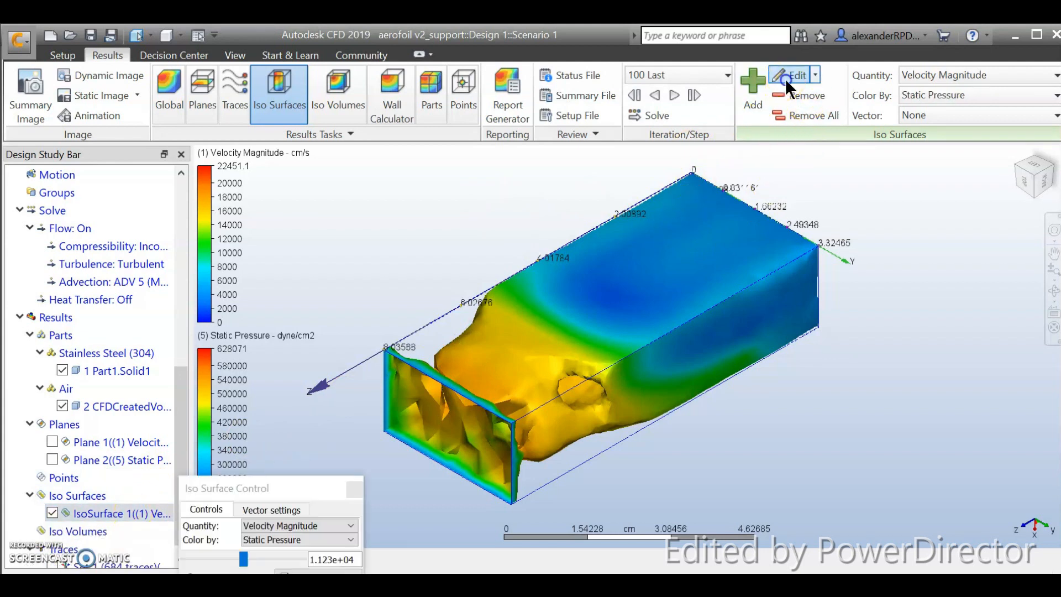
# Set the iso quantity to Static Pressure and slide its value to about 4.278e+05.
pyautogui.click(795, 75)
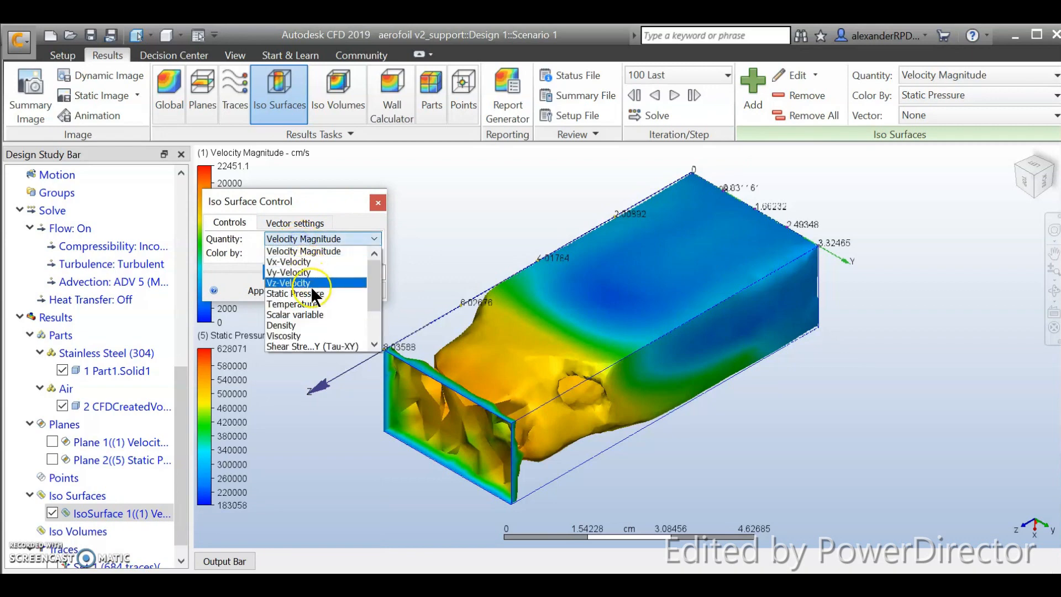
pyautogui.click(294, 294)
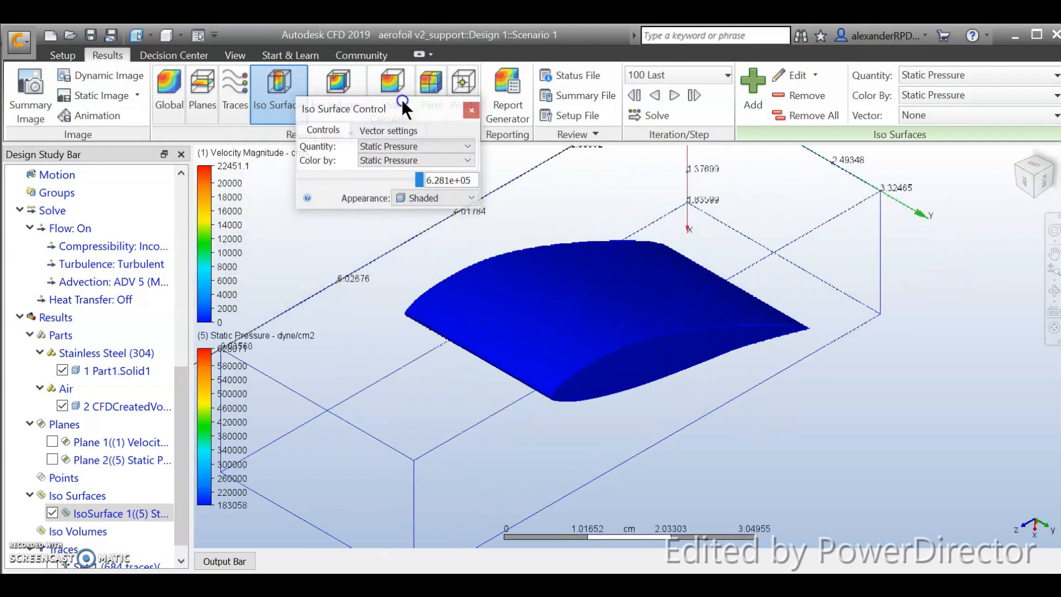
pyautogui.moveTo(404, 178); pyautogui.dragTo(404, 180)
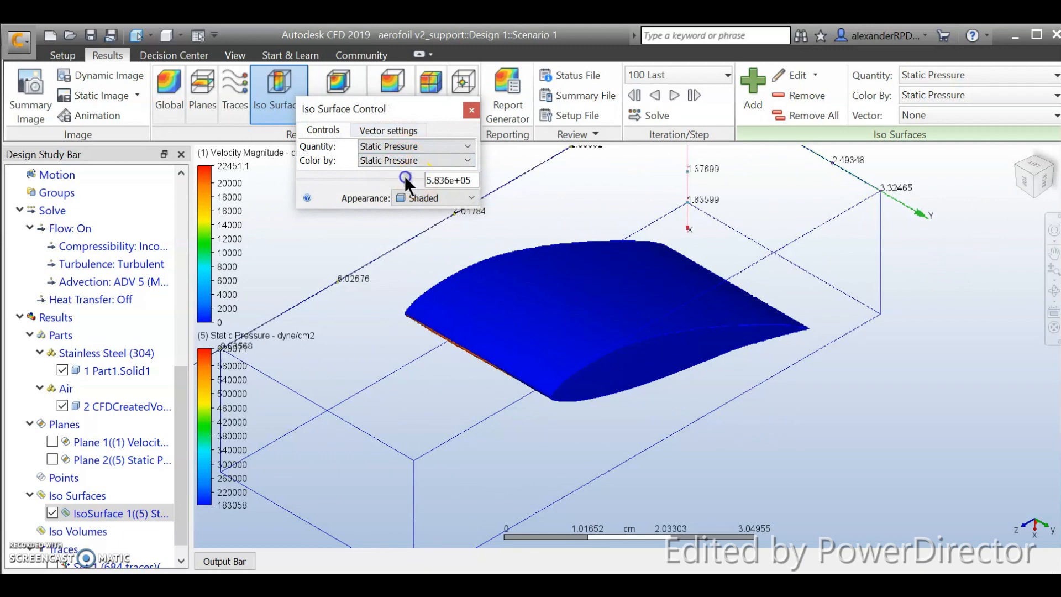
pyautogui.moveTo(404, 176); pyautogui.dragTo(378, 173)
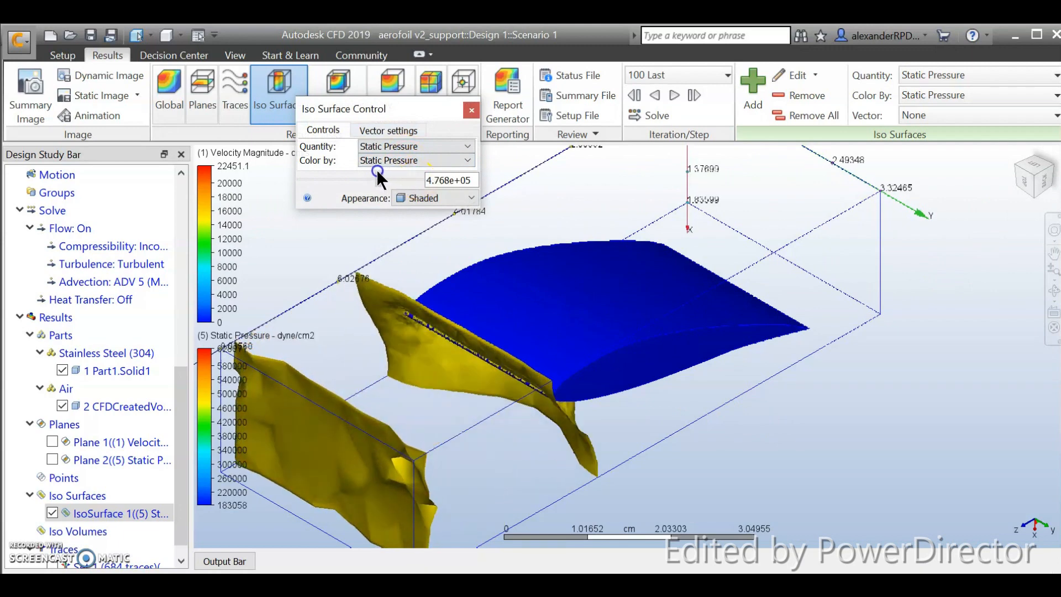
pyautogui.moveTo(378, 173); pyautogui.dragTo(358, 175)
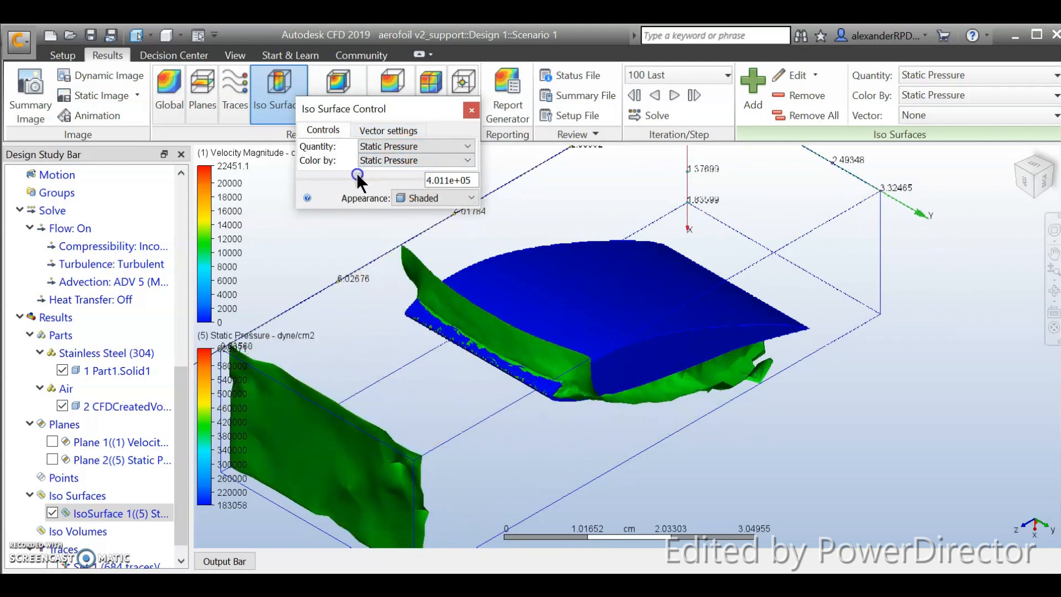
pyautogui.moveTo(356, 176); pyautogui.dragTo(325, 181)
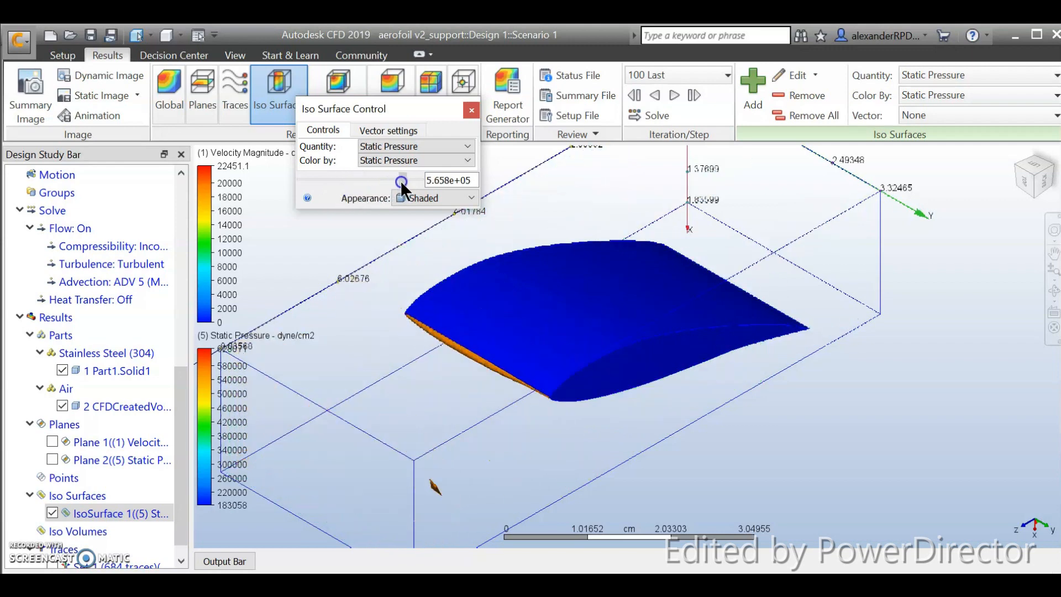
pyautogui.moveTo(403, 180); pyautogui.dragTo(363, 180)
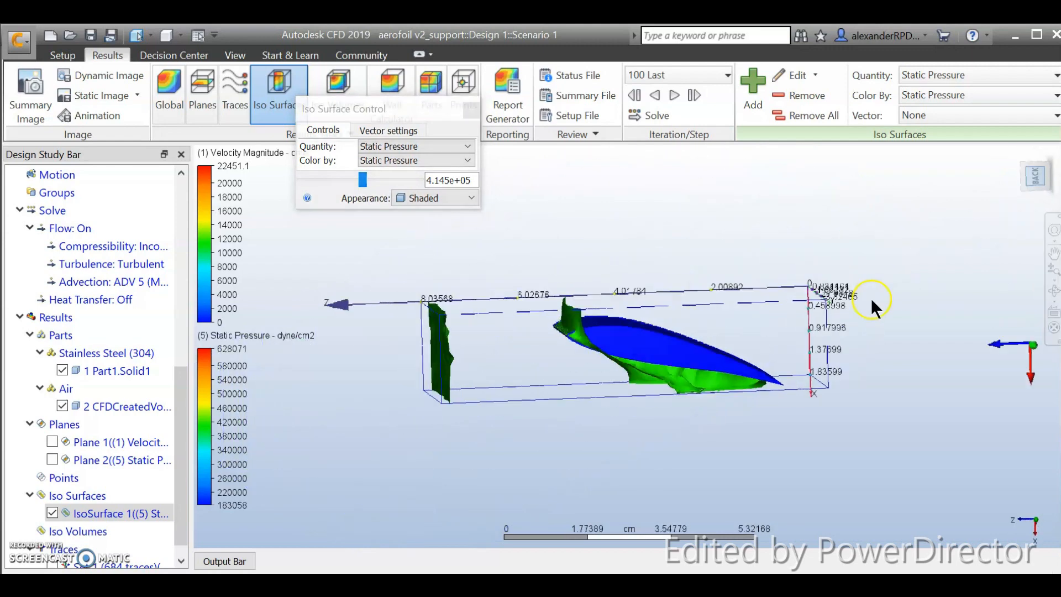
pyautogui.moveTo(362, 178); pyautogui.dragTo(406, 179)
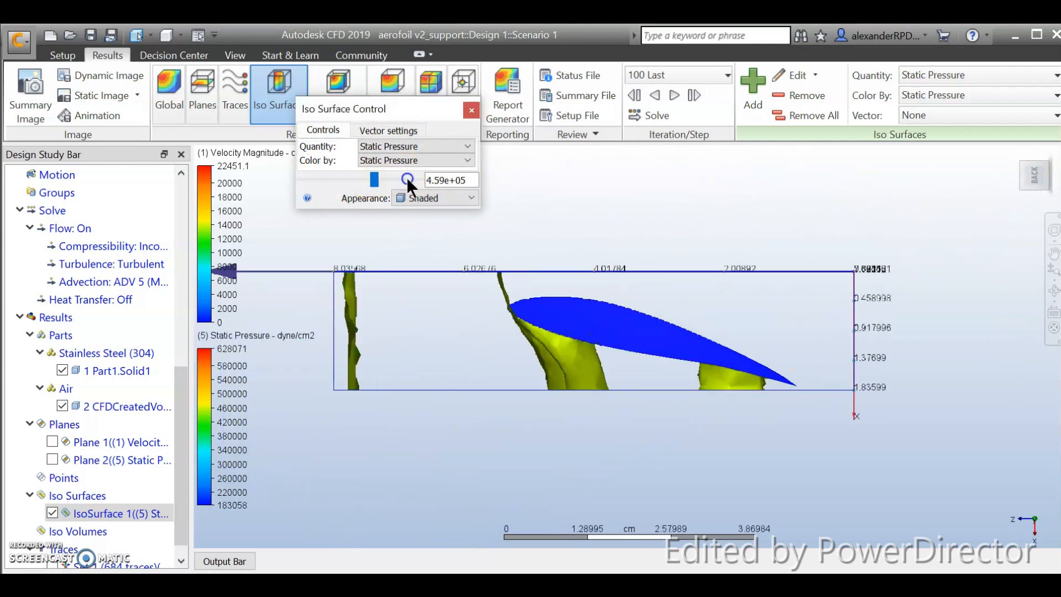
pyautogui.moveTo(375, 179); pyautogui.dragTo(423, 179)
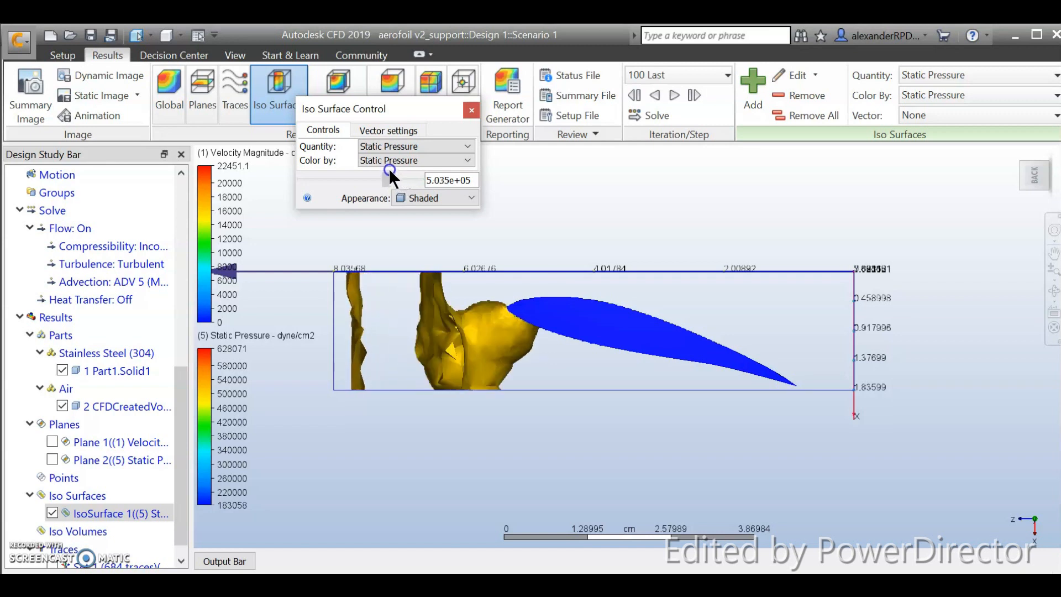
pyautogui.moveTo(389, 171); pyautogui.dragTo(369, 180)
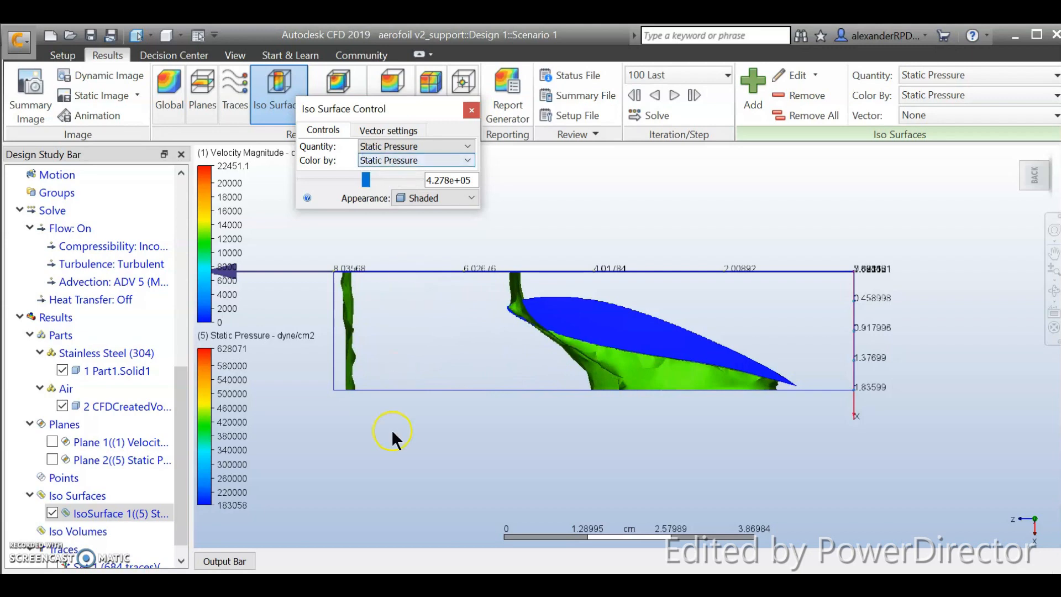
pyautogui.moveTo(987, 264)
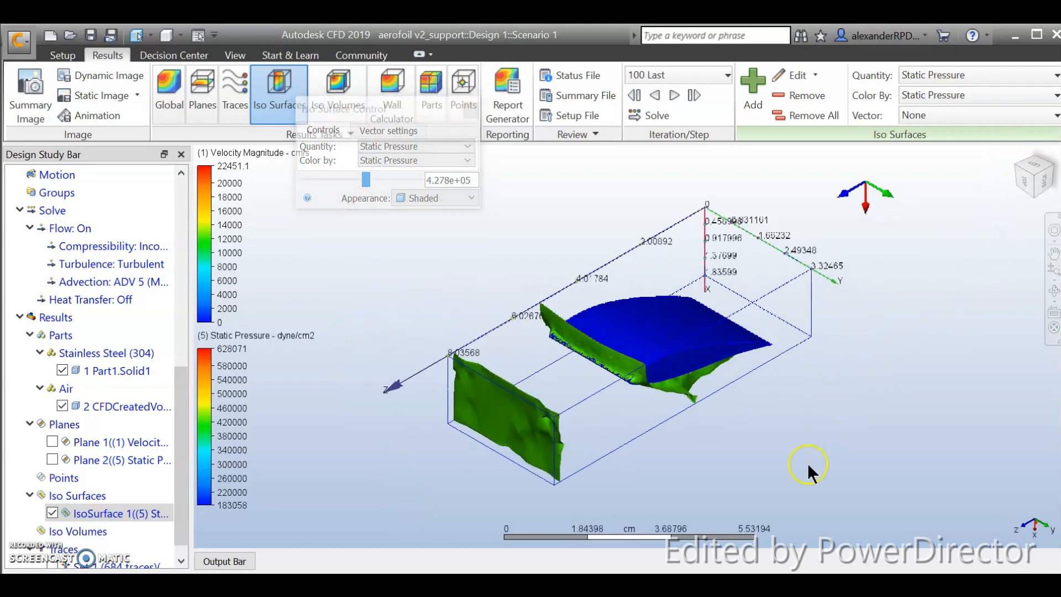
pyautogui.moveTo(815, 434)
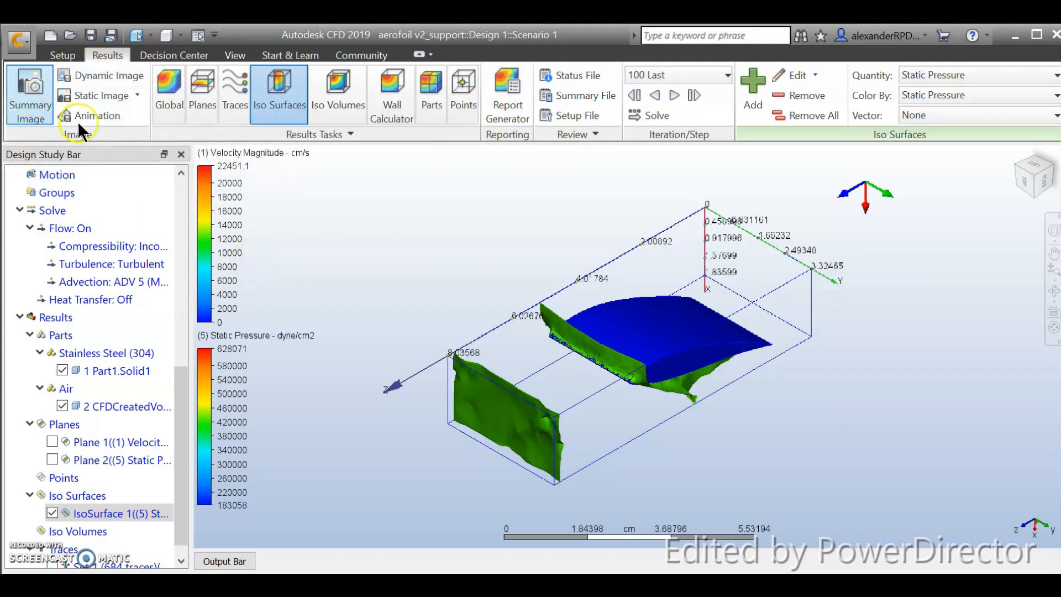
pyautogui.moveTo(376, 334)
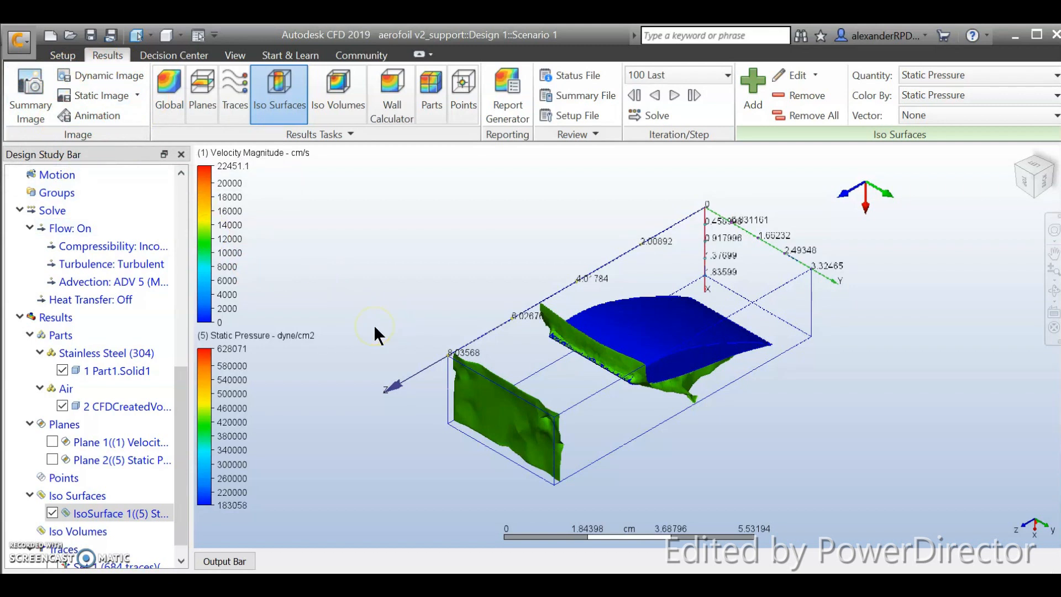
pyautogui.moveTo(378, 338)
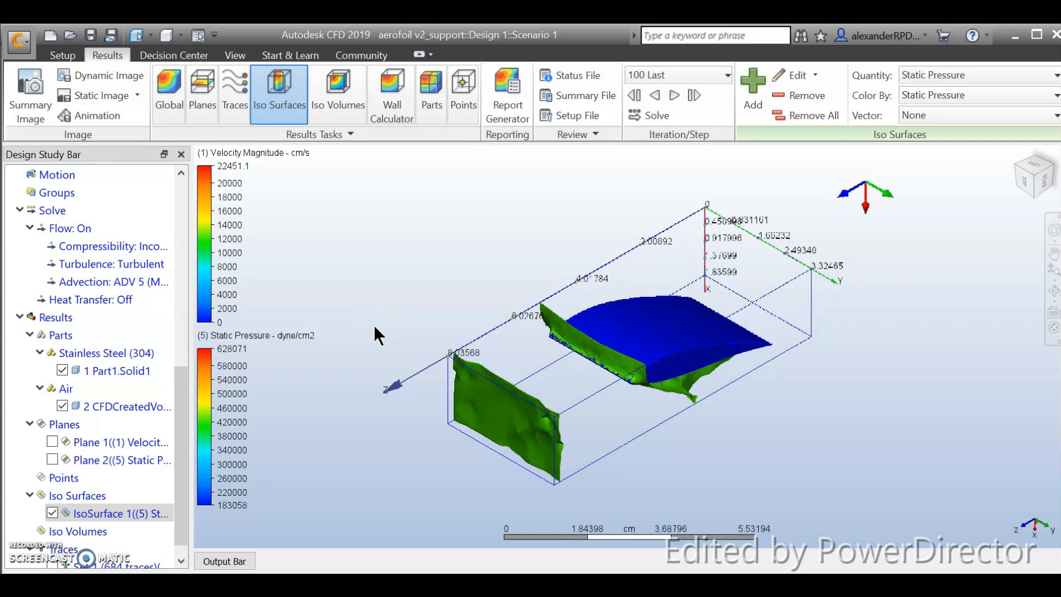